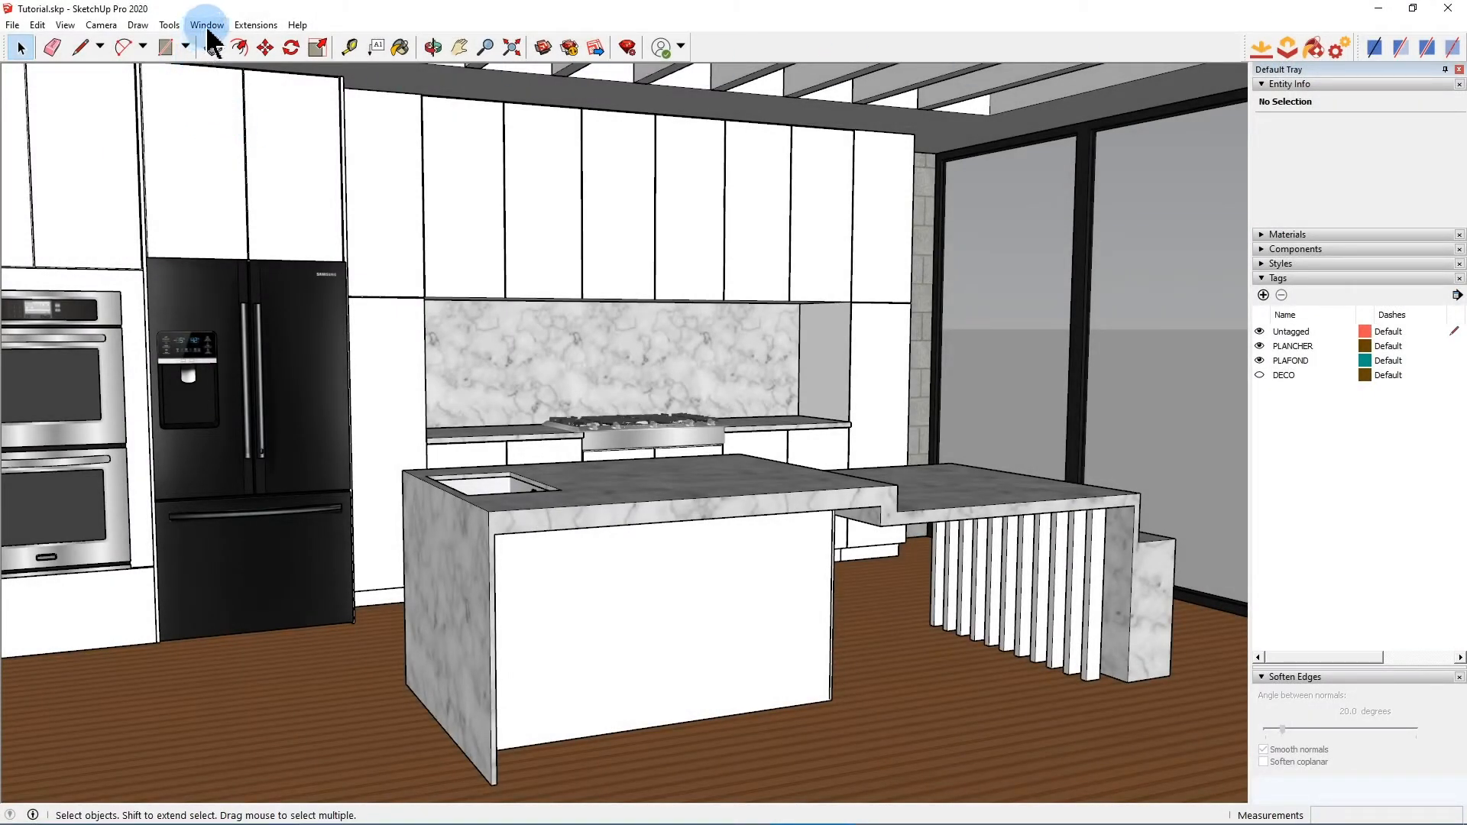
# Search the Extension Warehouse for 'vortek spaces' and view the VORTEK Spaces extension page.
pyautogui.click(207, 25)
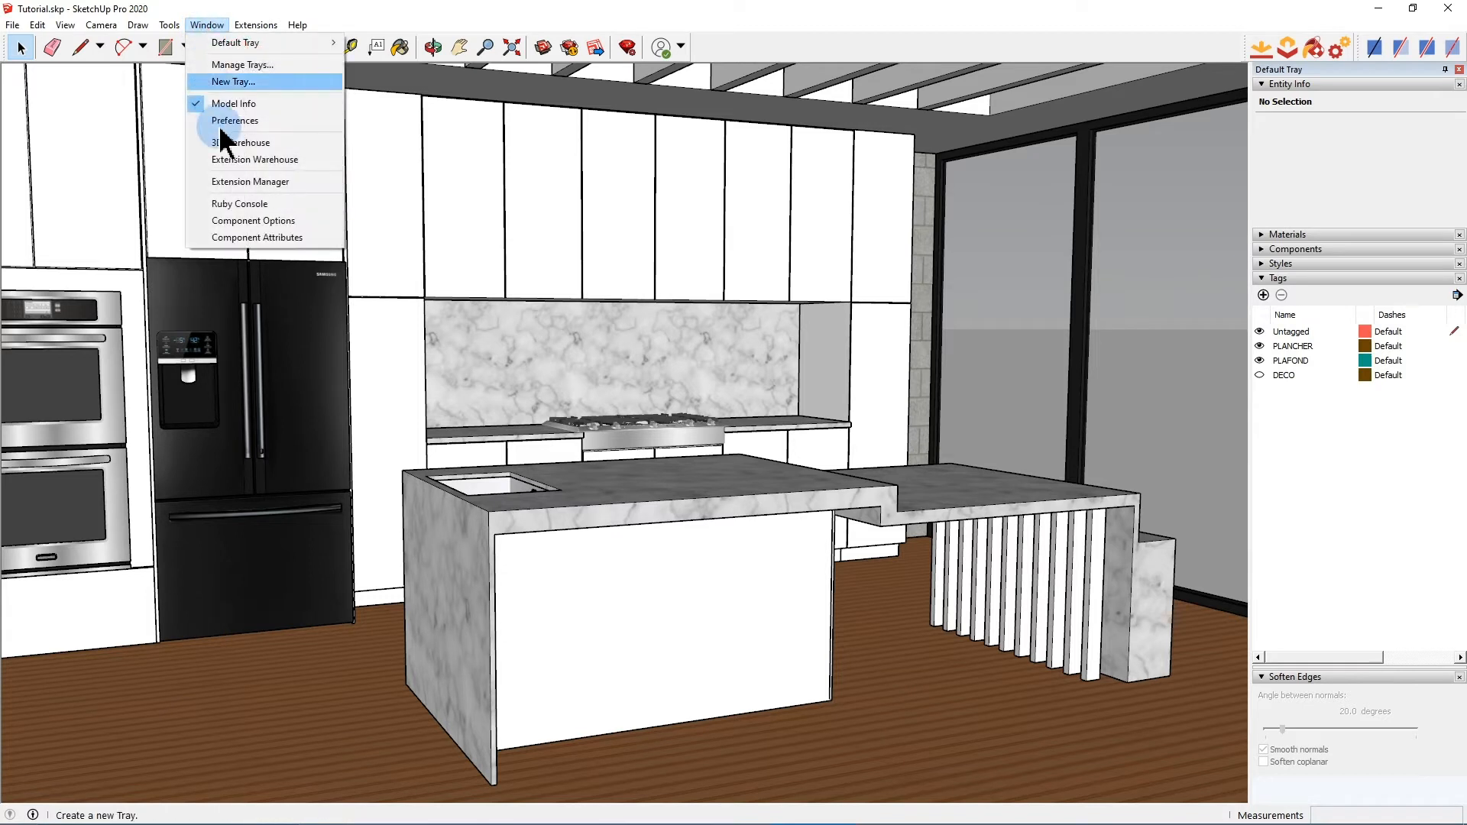
pyautogui.moveTo(252, 159)
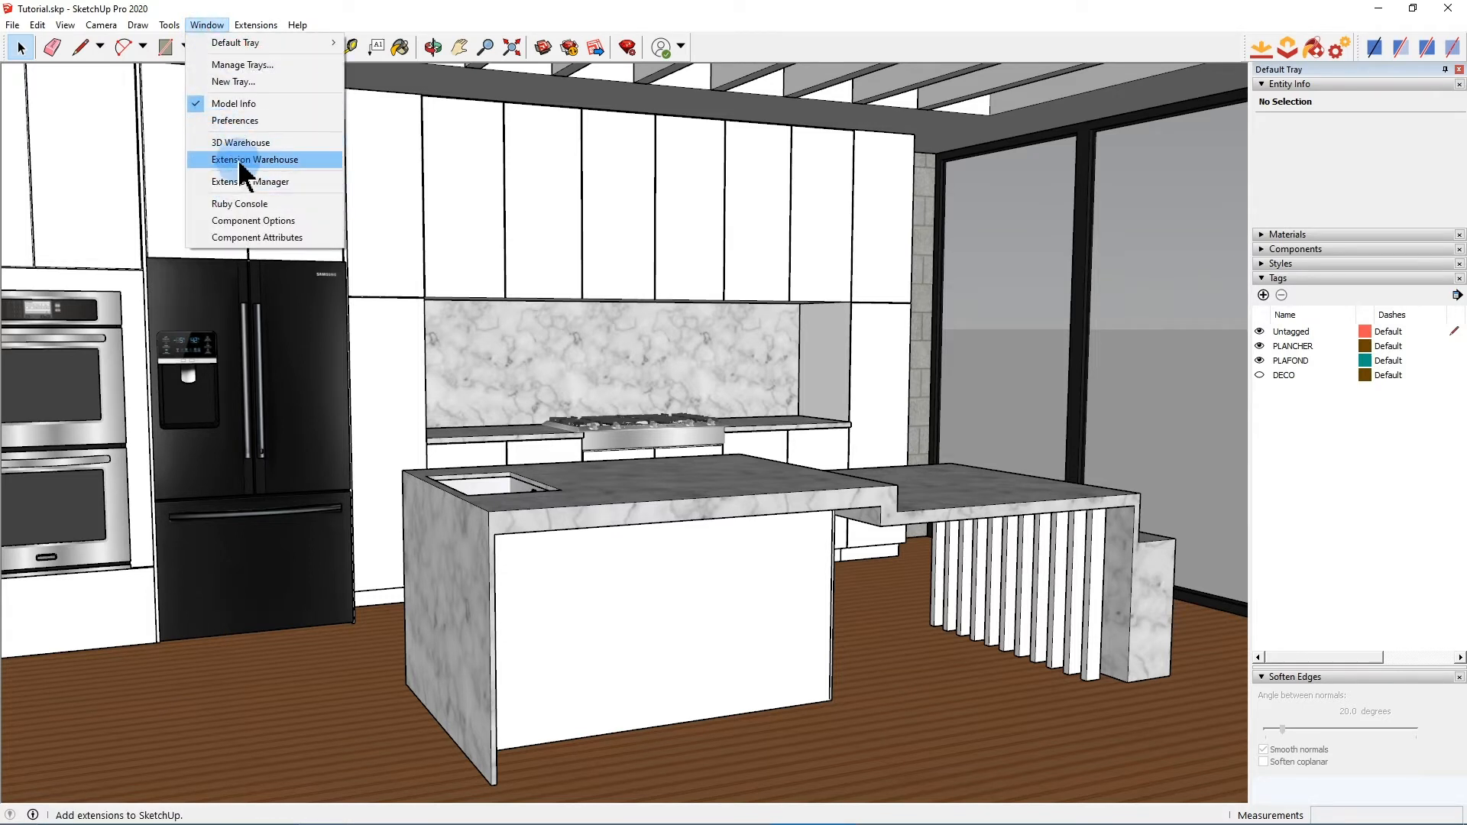
pyautogui.click(254, 159)
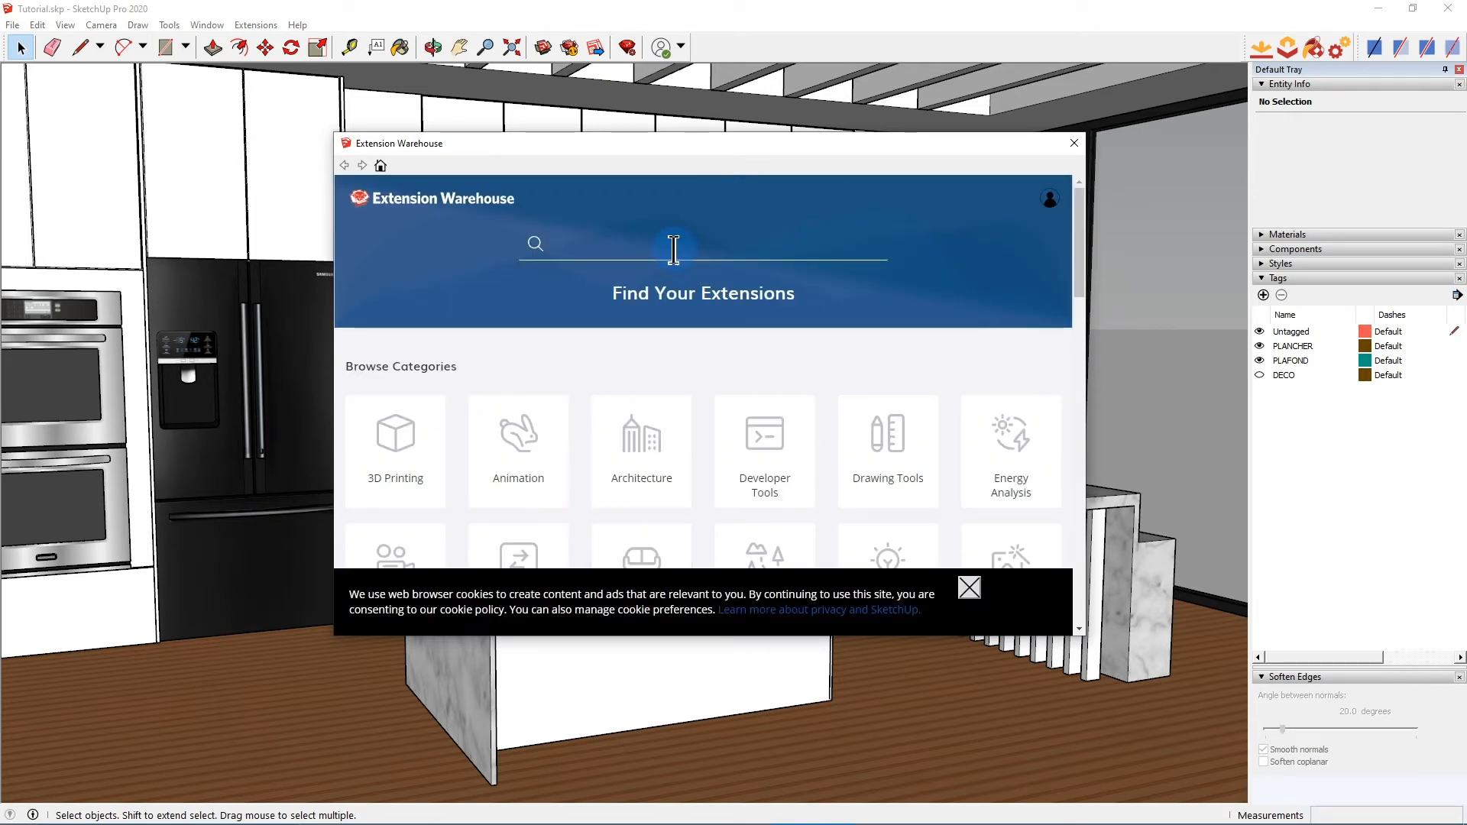
pyautogui.write('vor')
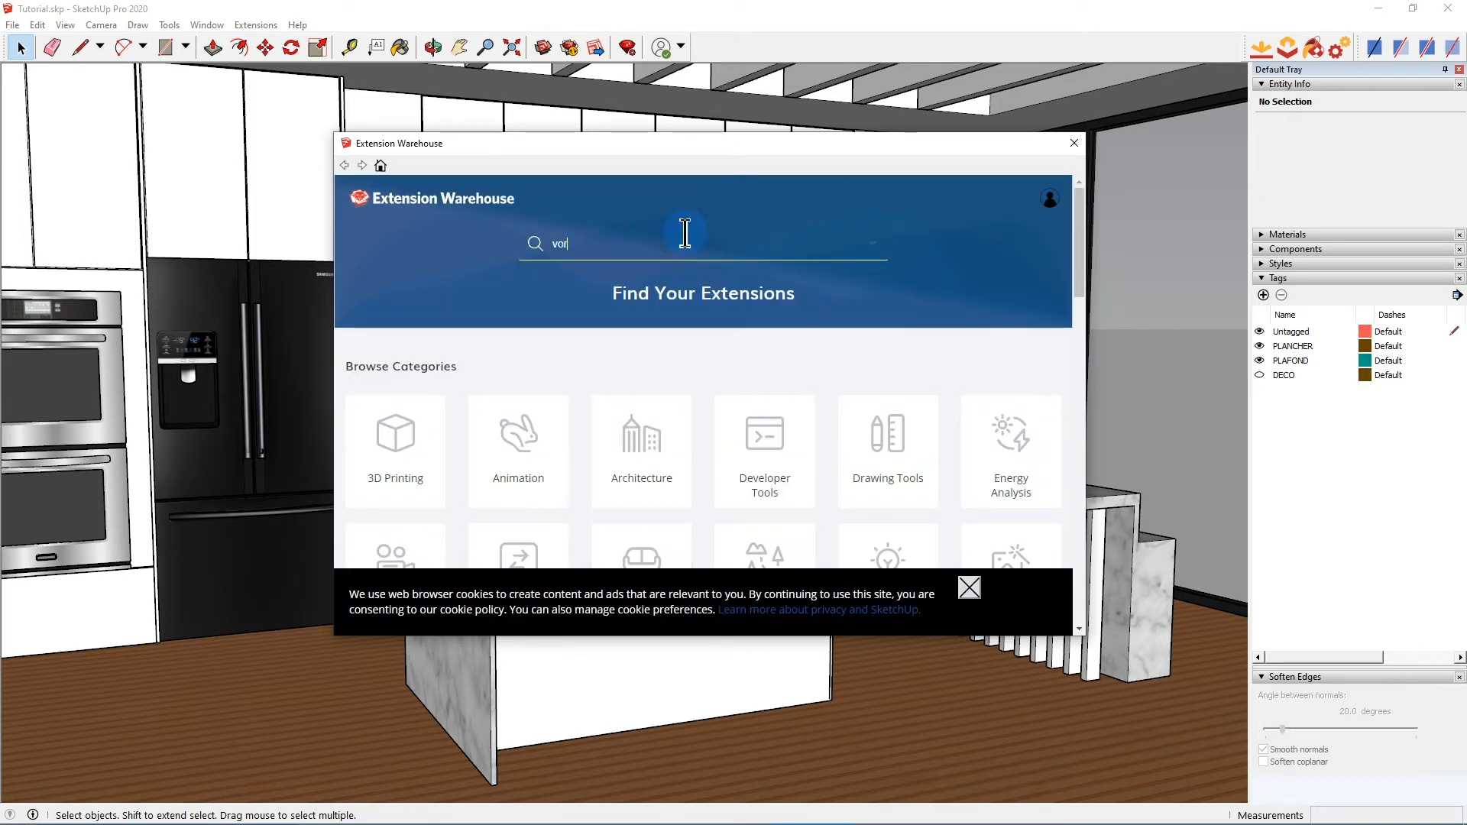
pyautogui.write('rtek spaces')
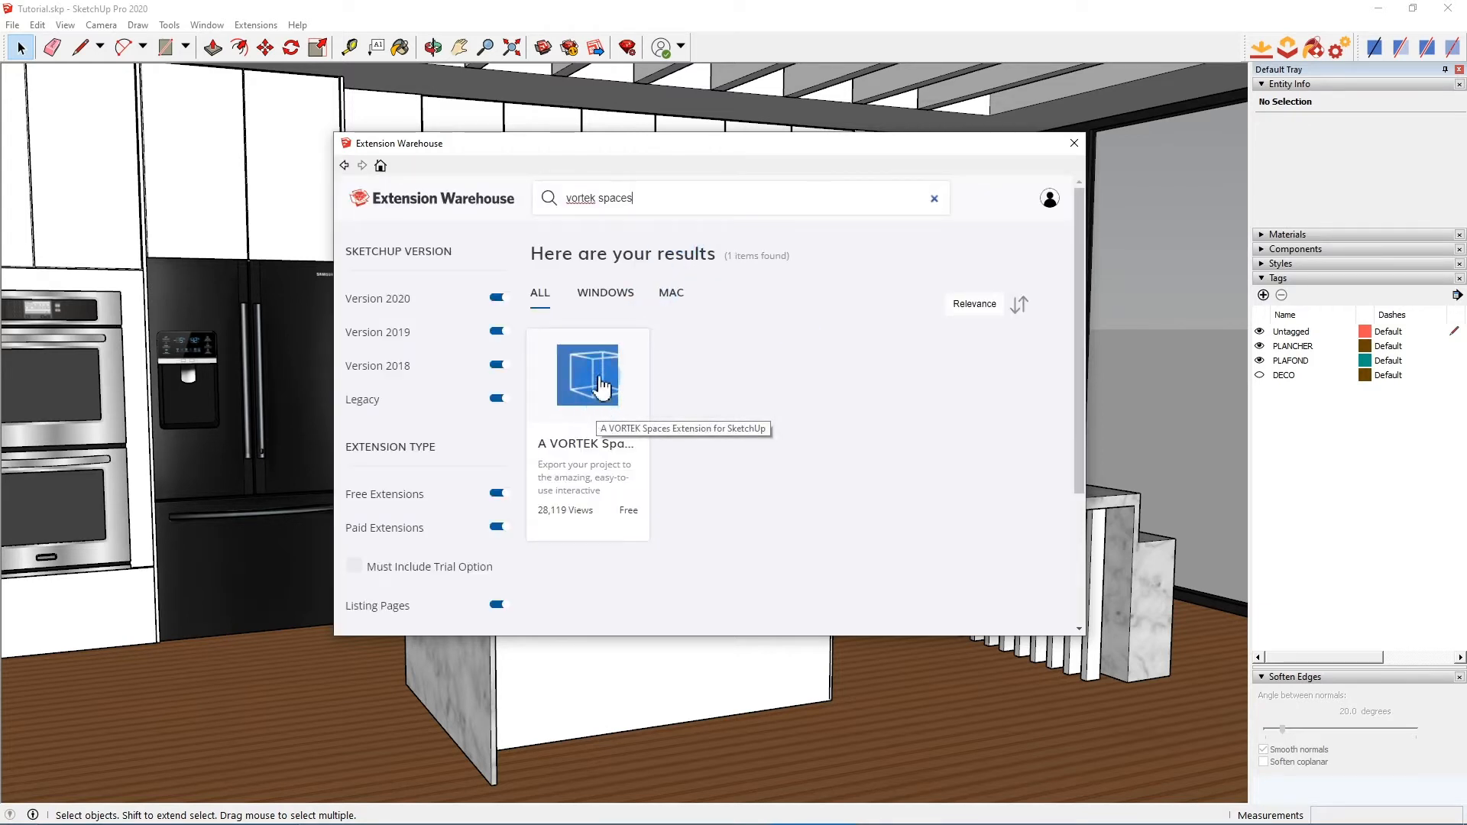
pyautogui.click(587, 375)
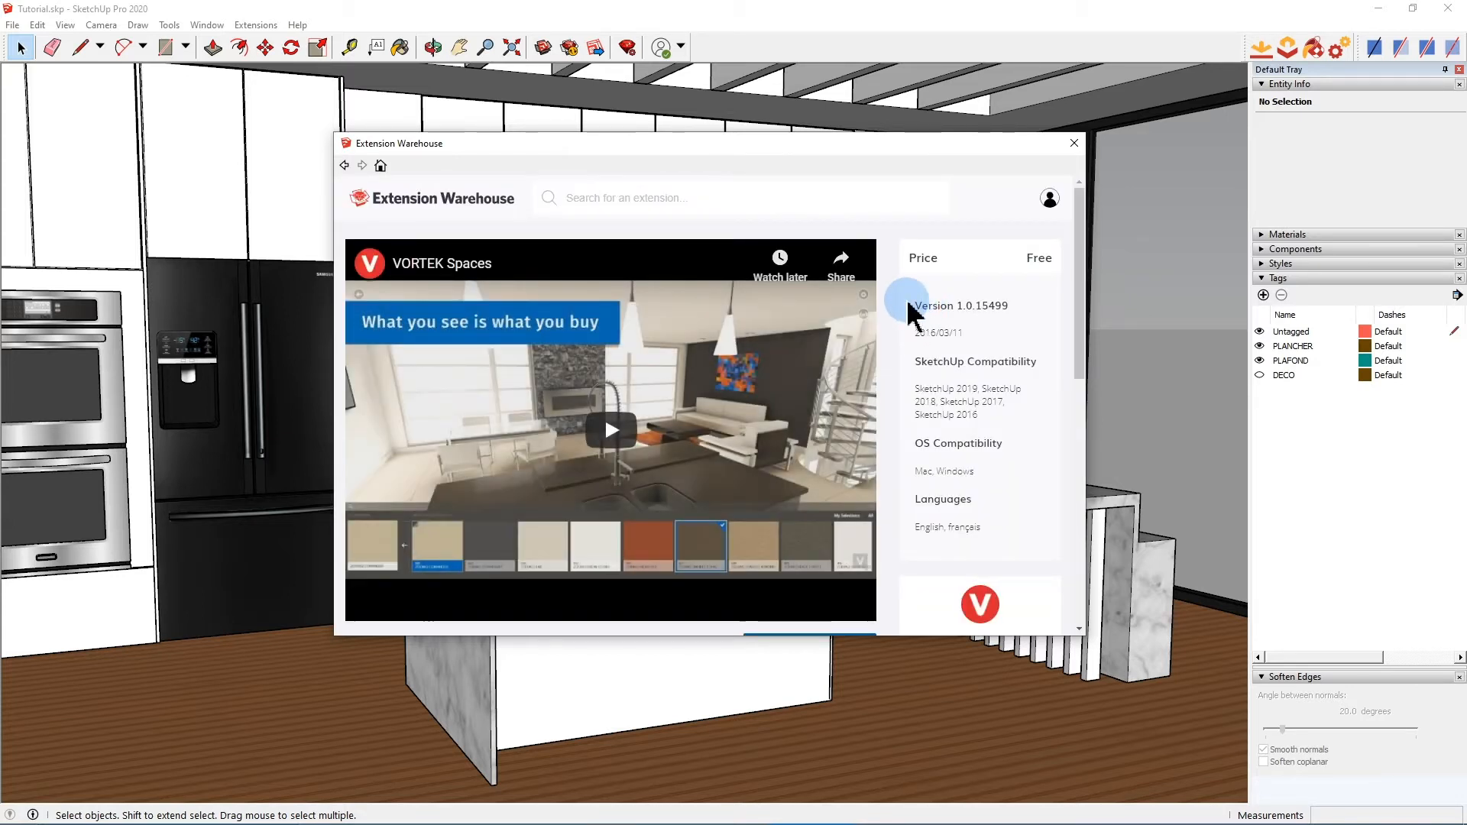
pyautogui.scroll(-3)
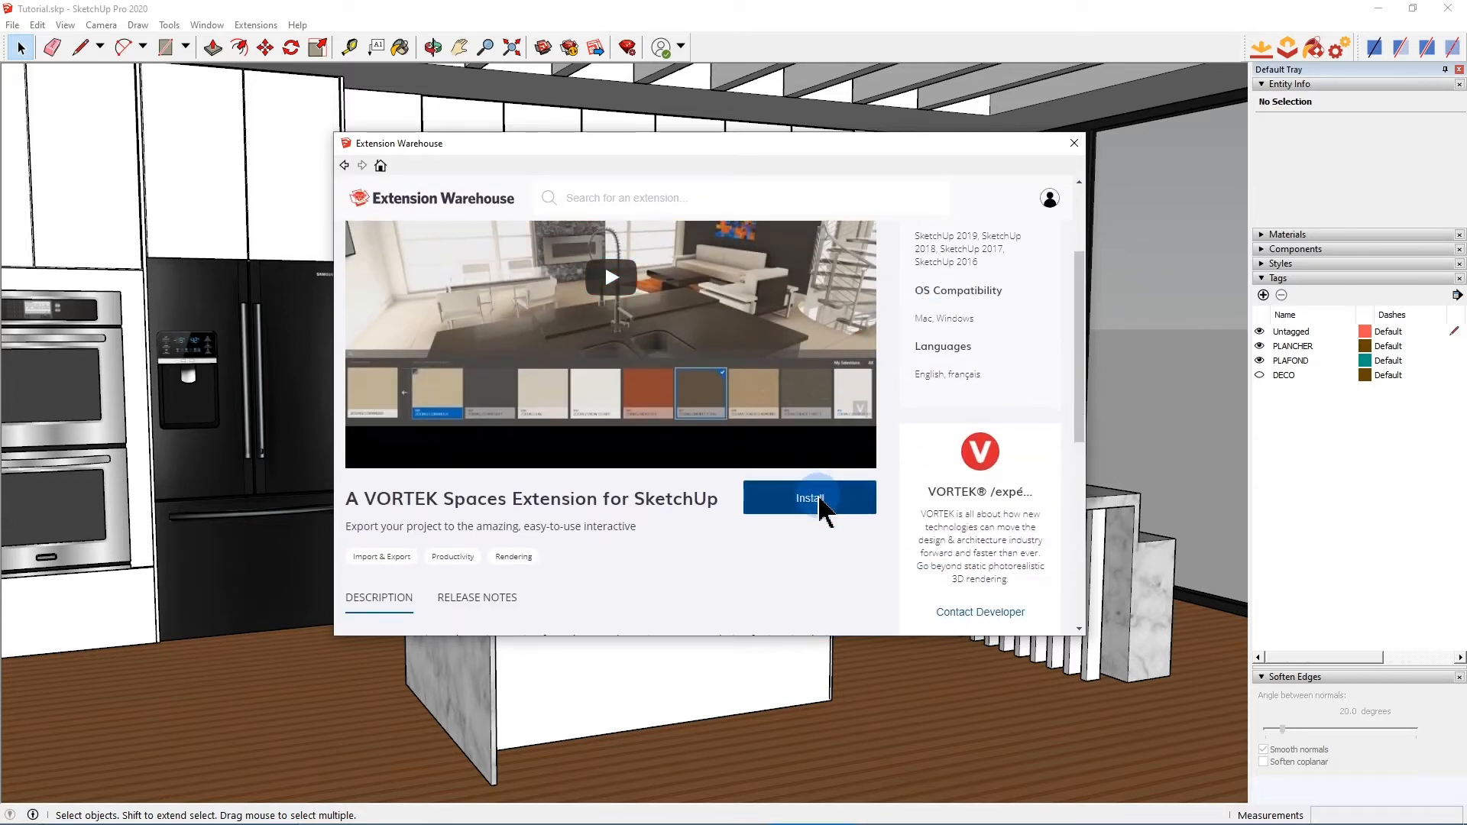
pyautogui.moveTo(1048, 204)
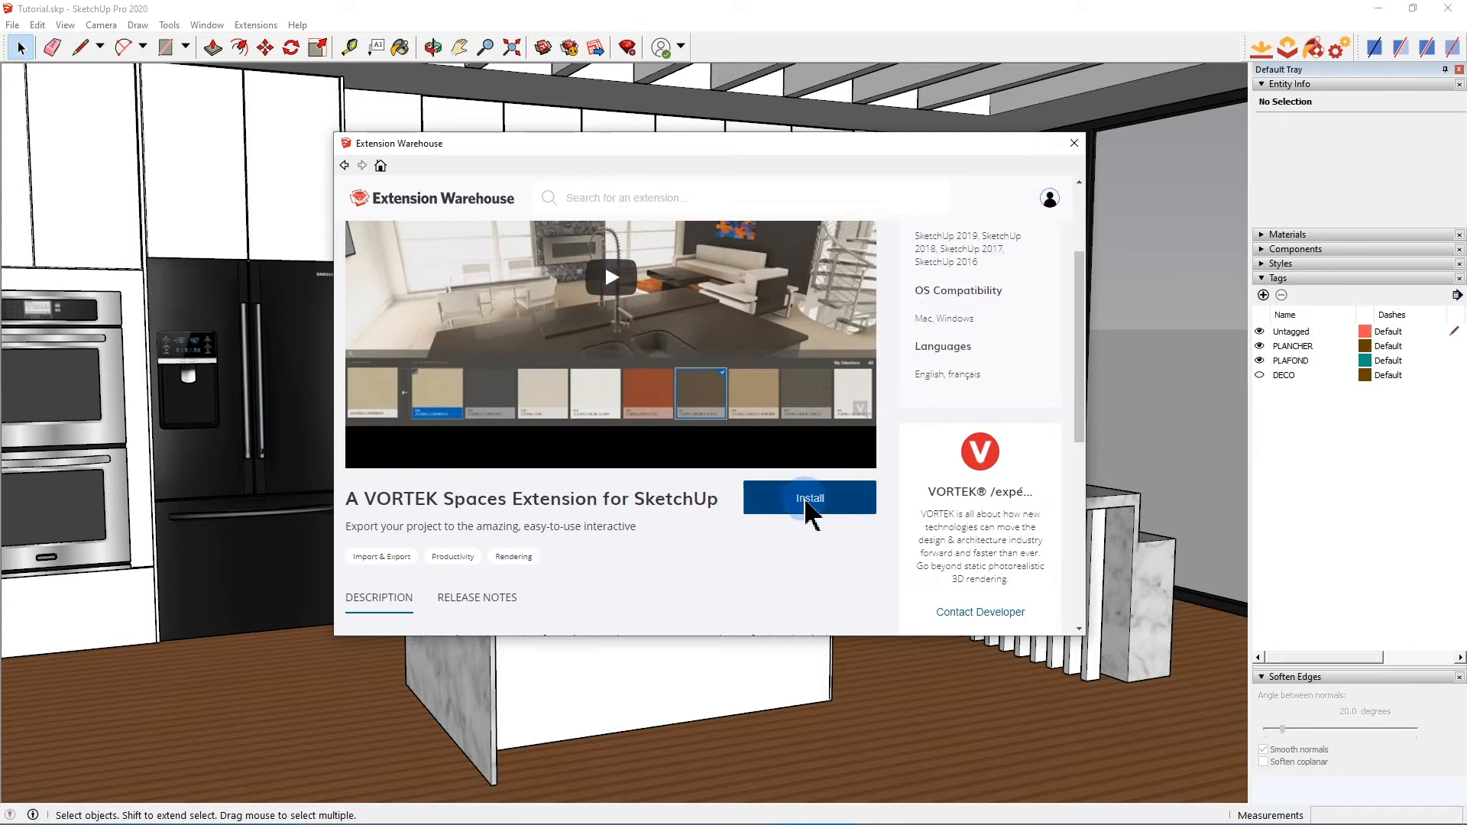
# Install the VORTEK Spaces extension, accepting the compatibility and file-access warnings.
pyautogui.click(809, 497)
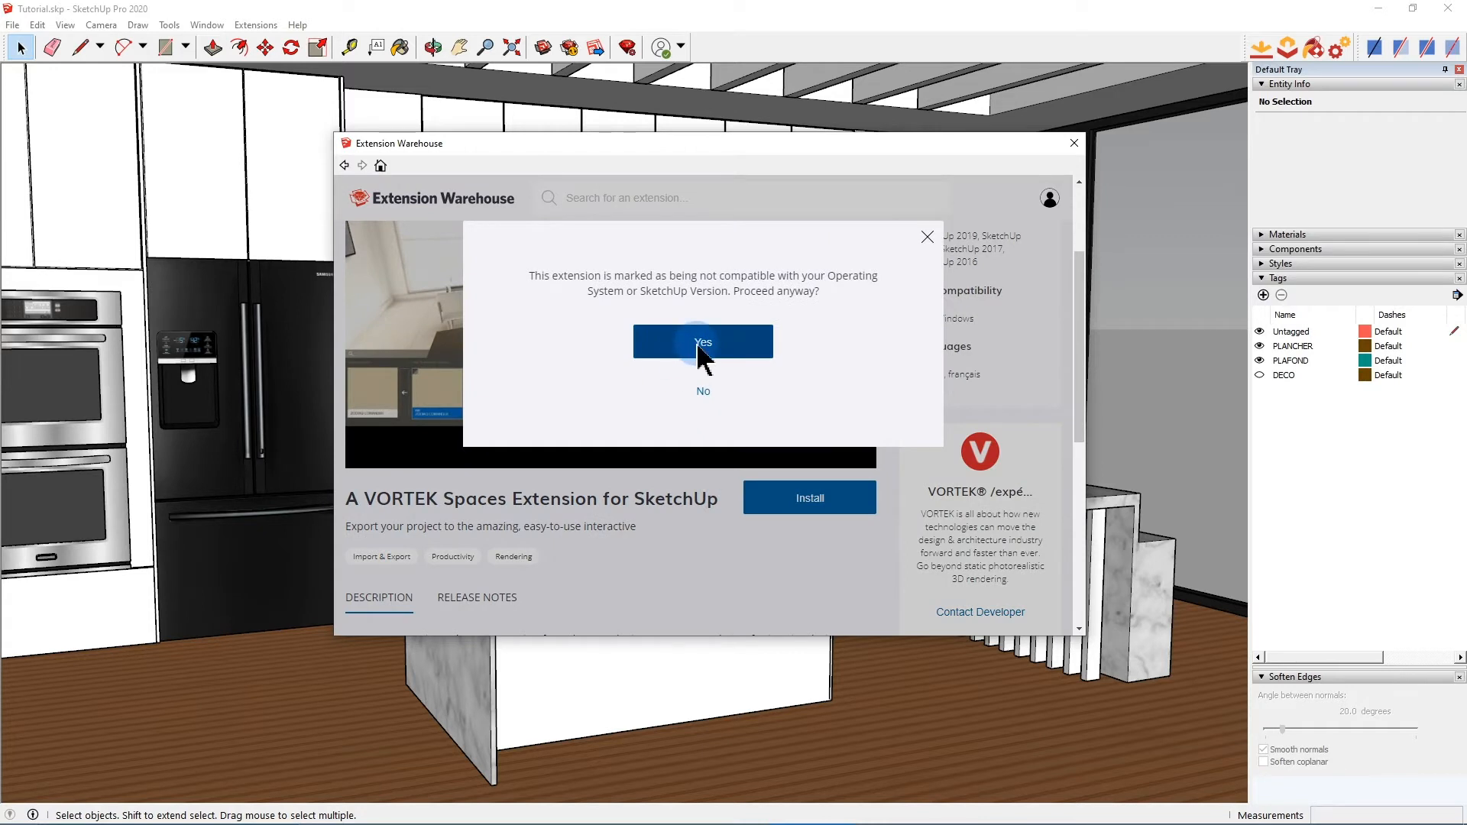
pyautogui.click(703, 341)
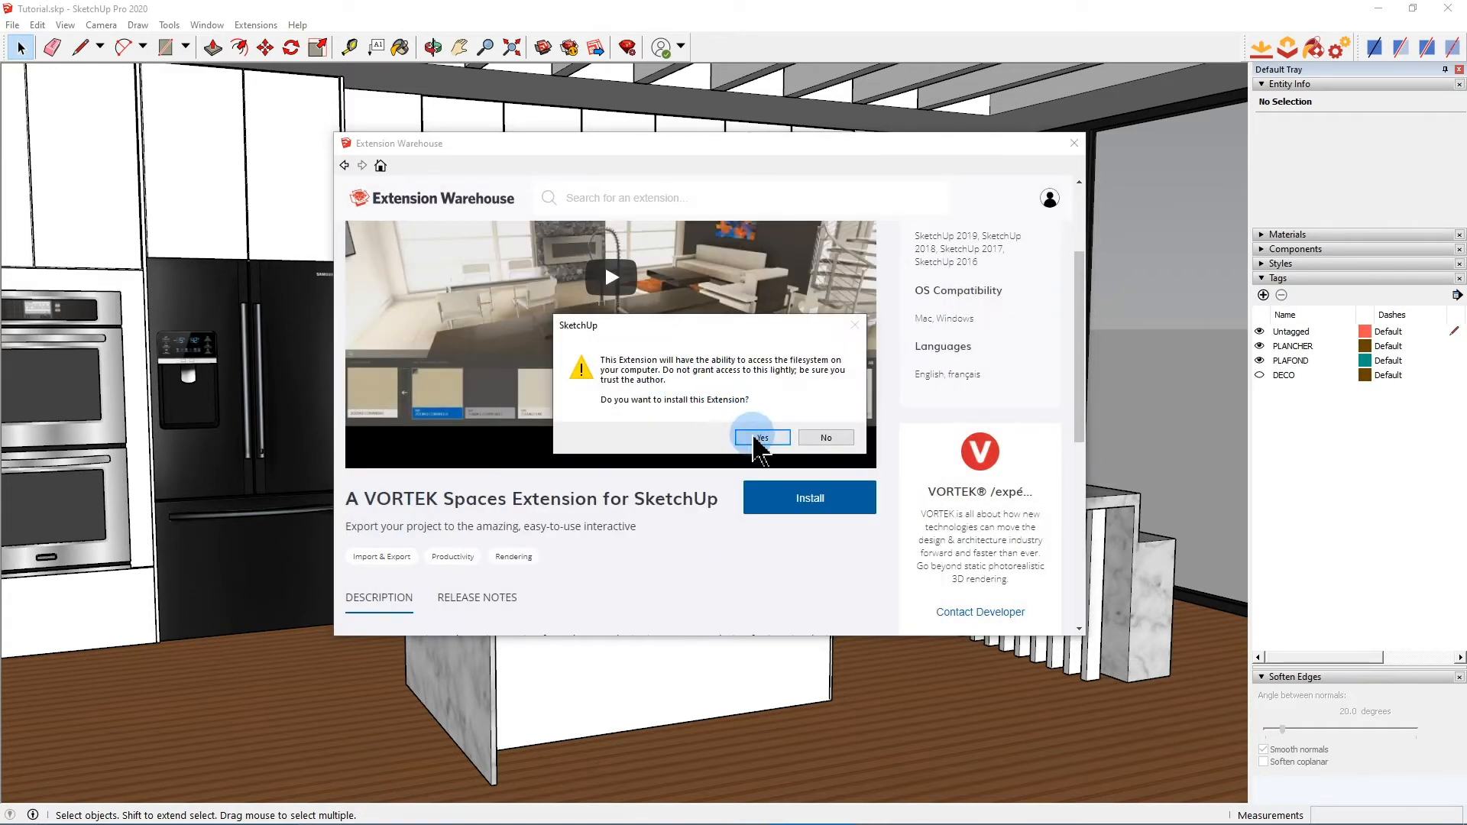
pyautogui.click(761, 437)
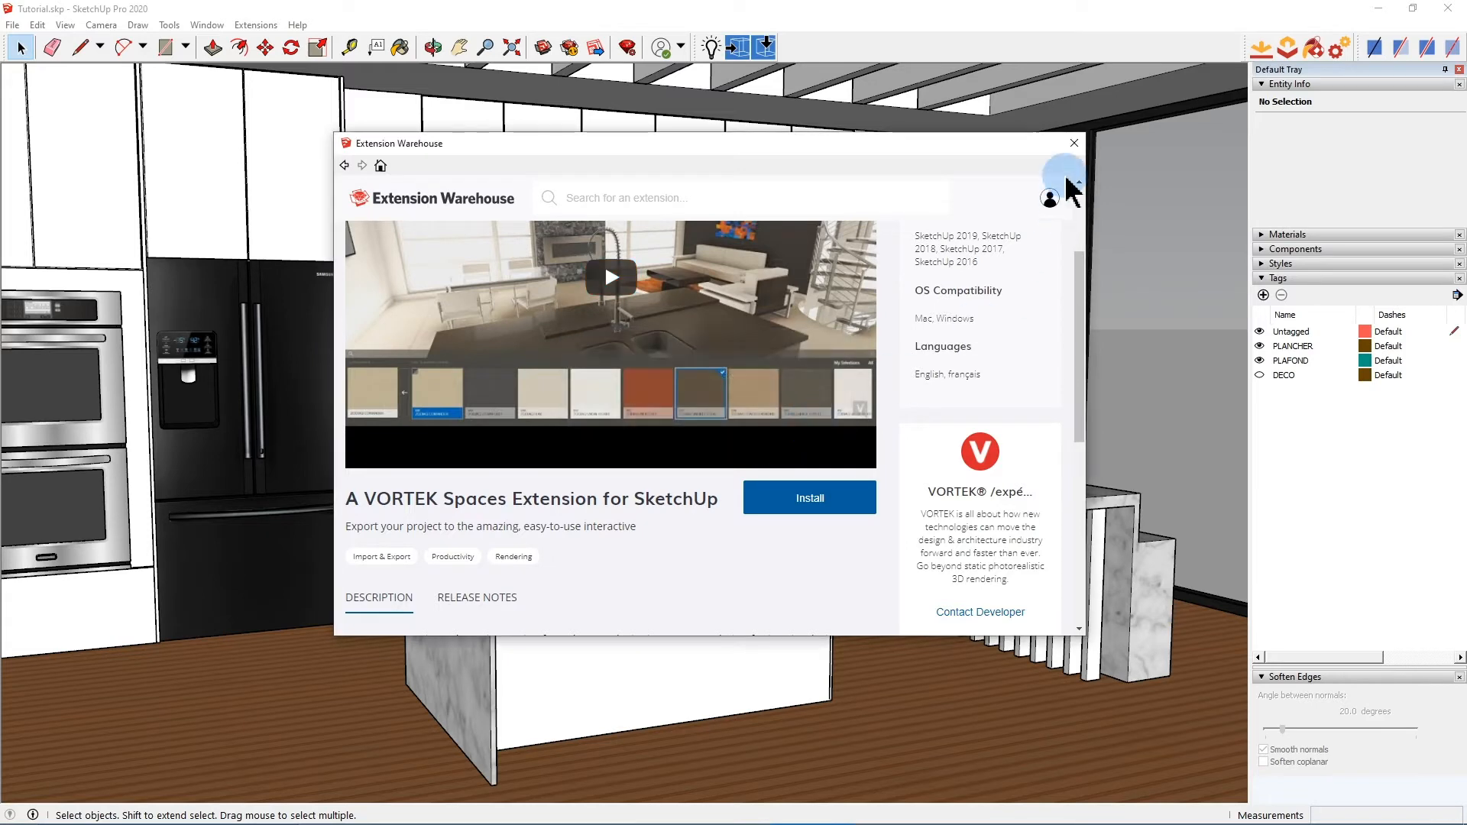
pyautogui.click(1073, 143)
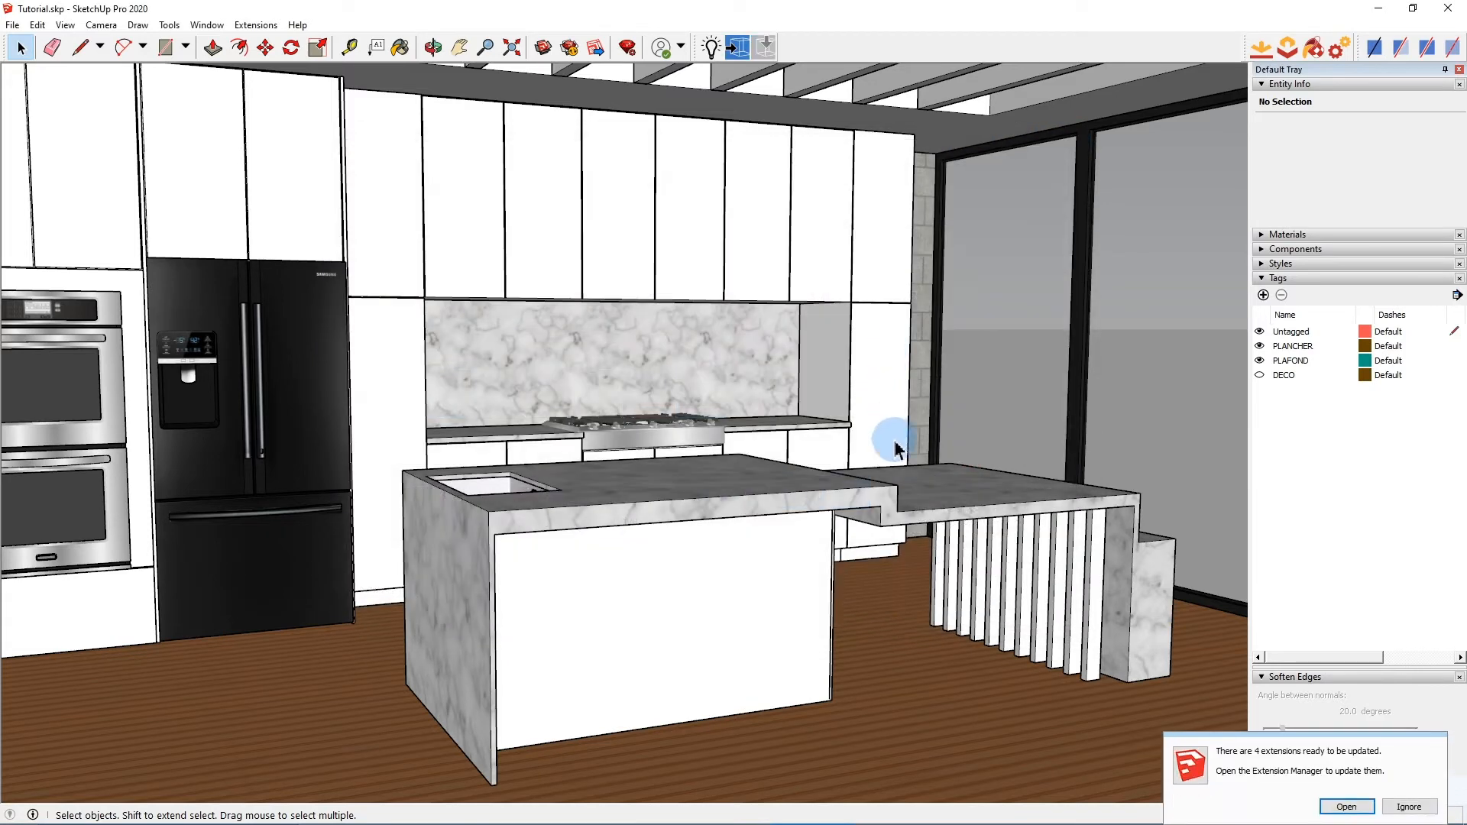
pyautogui.moveTo(859, 422)
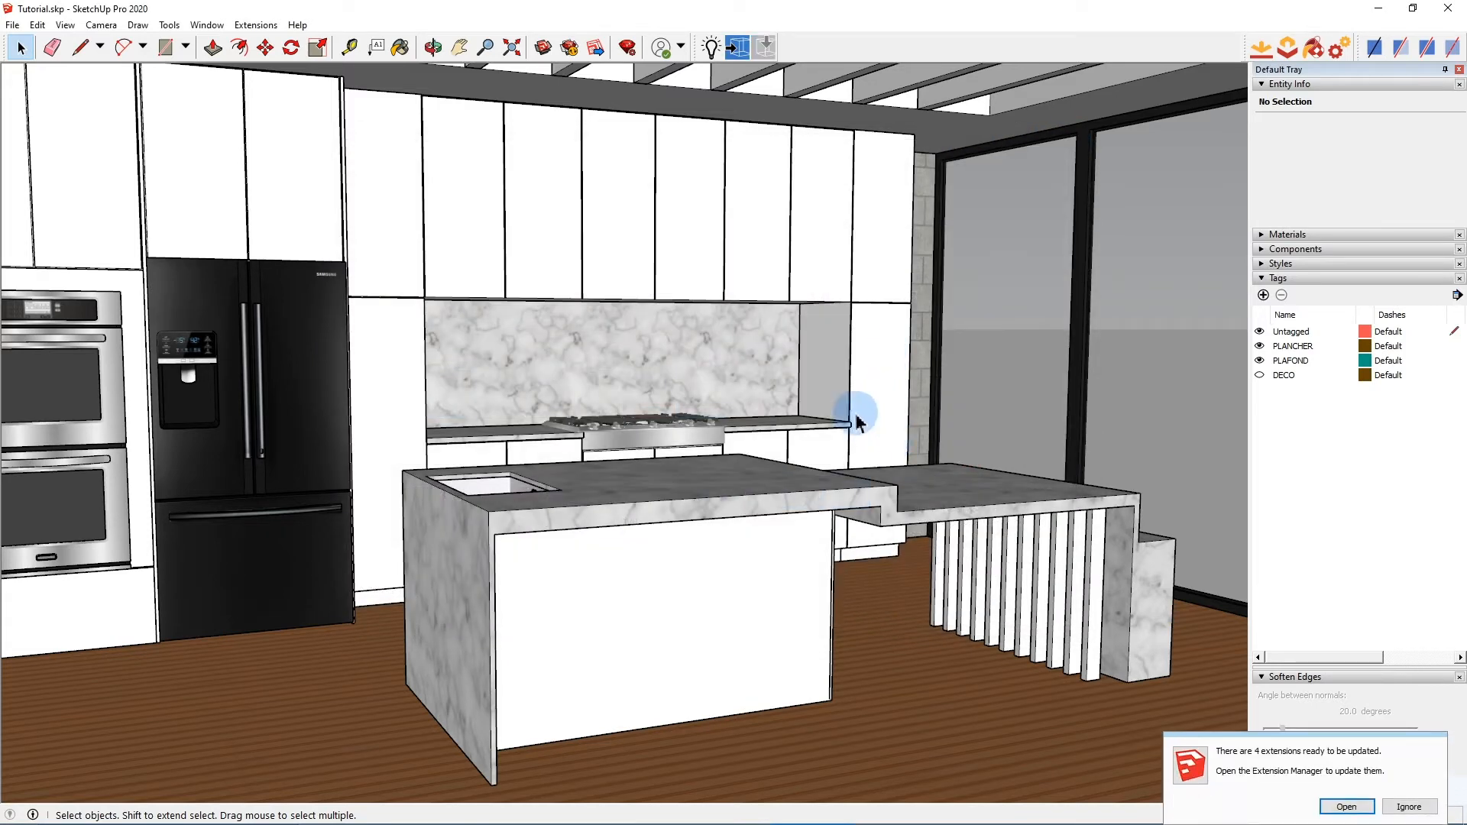
pyautogui.click(1408, 807)
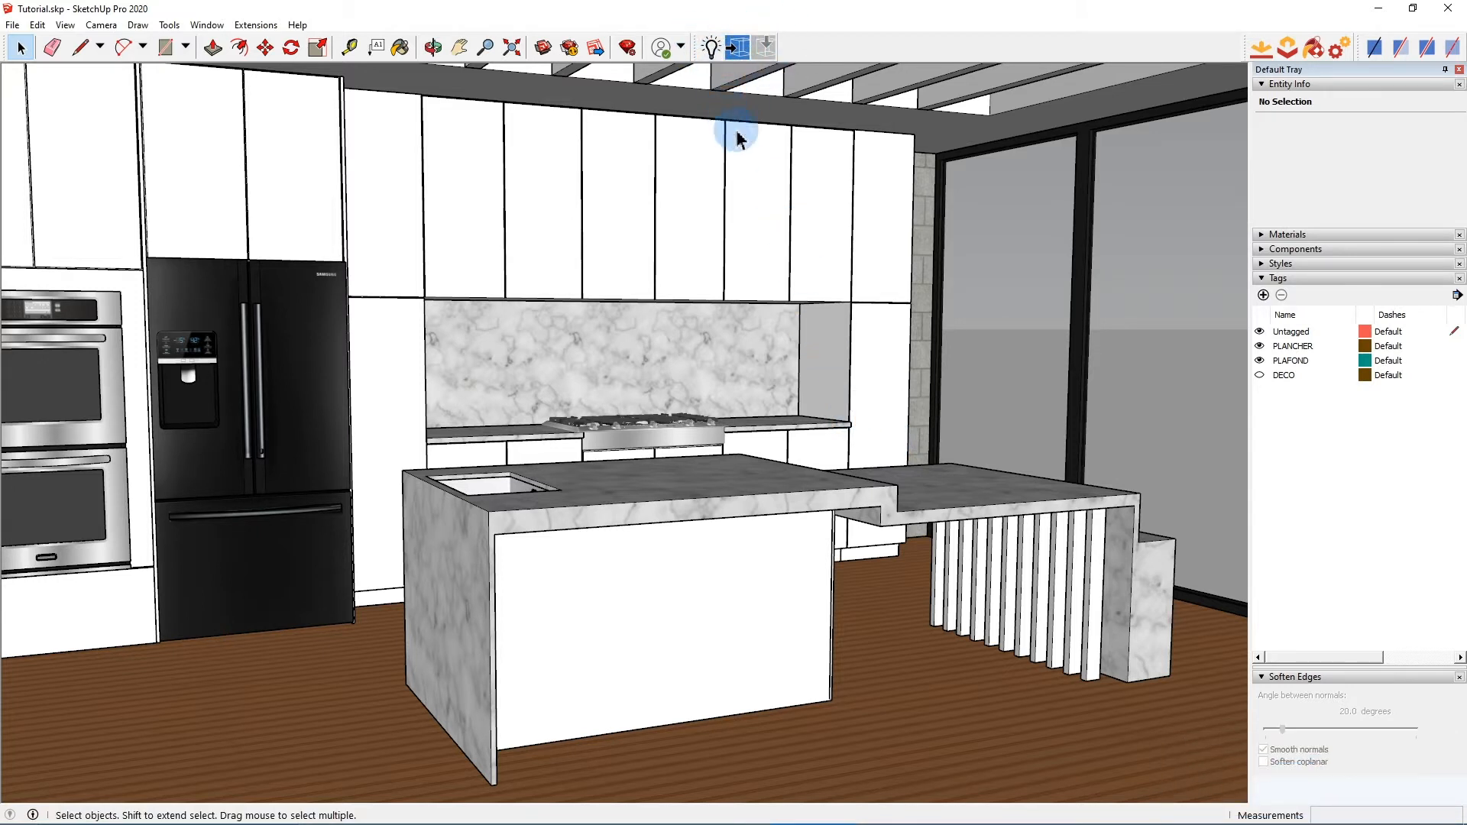
pyautogui.moveTo(780, 304)
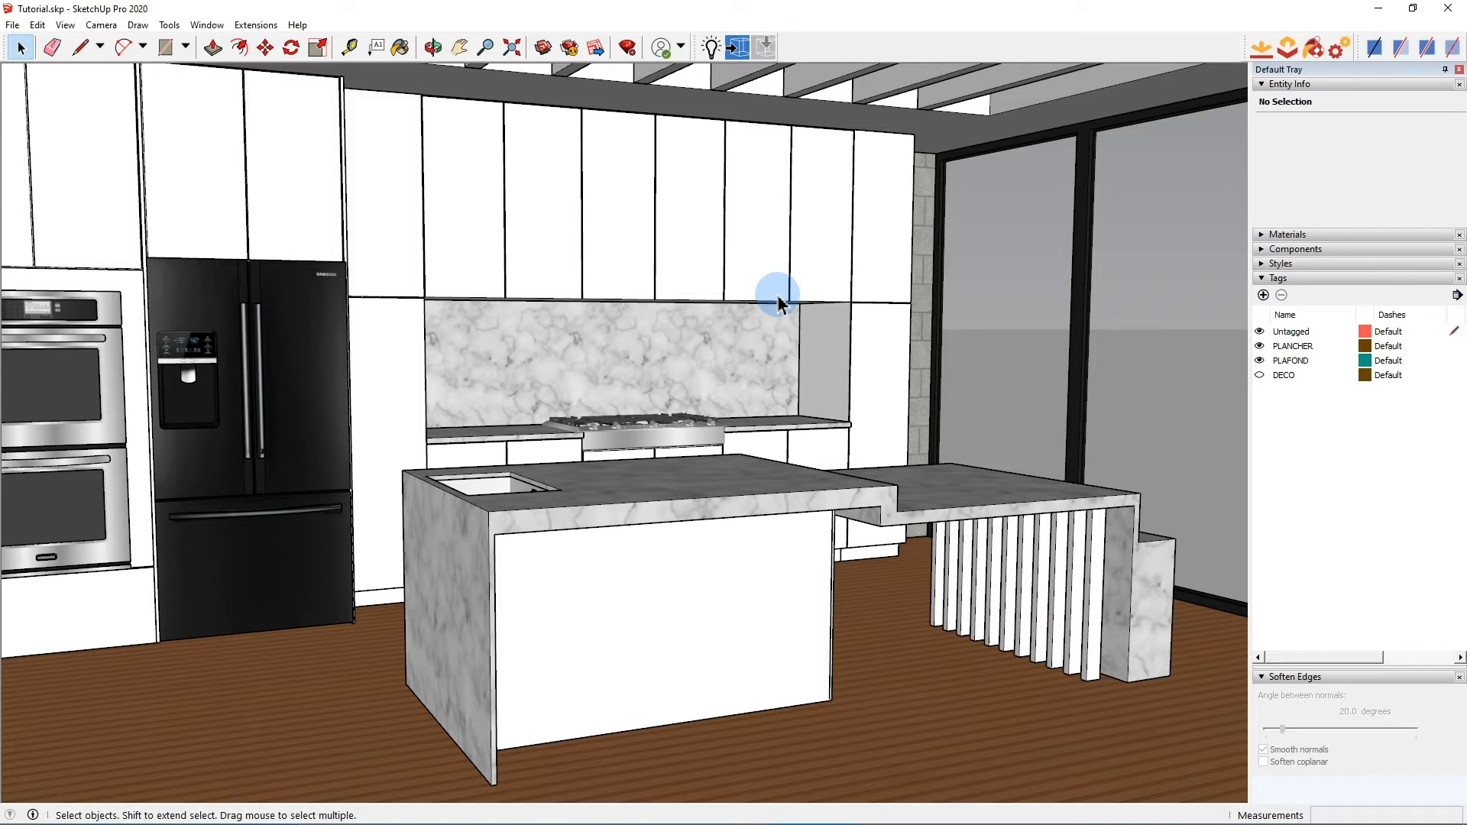
pyautogui.moveTo(709, 48)
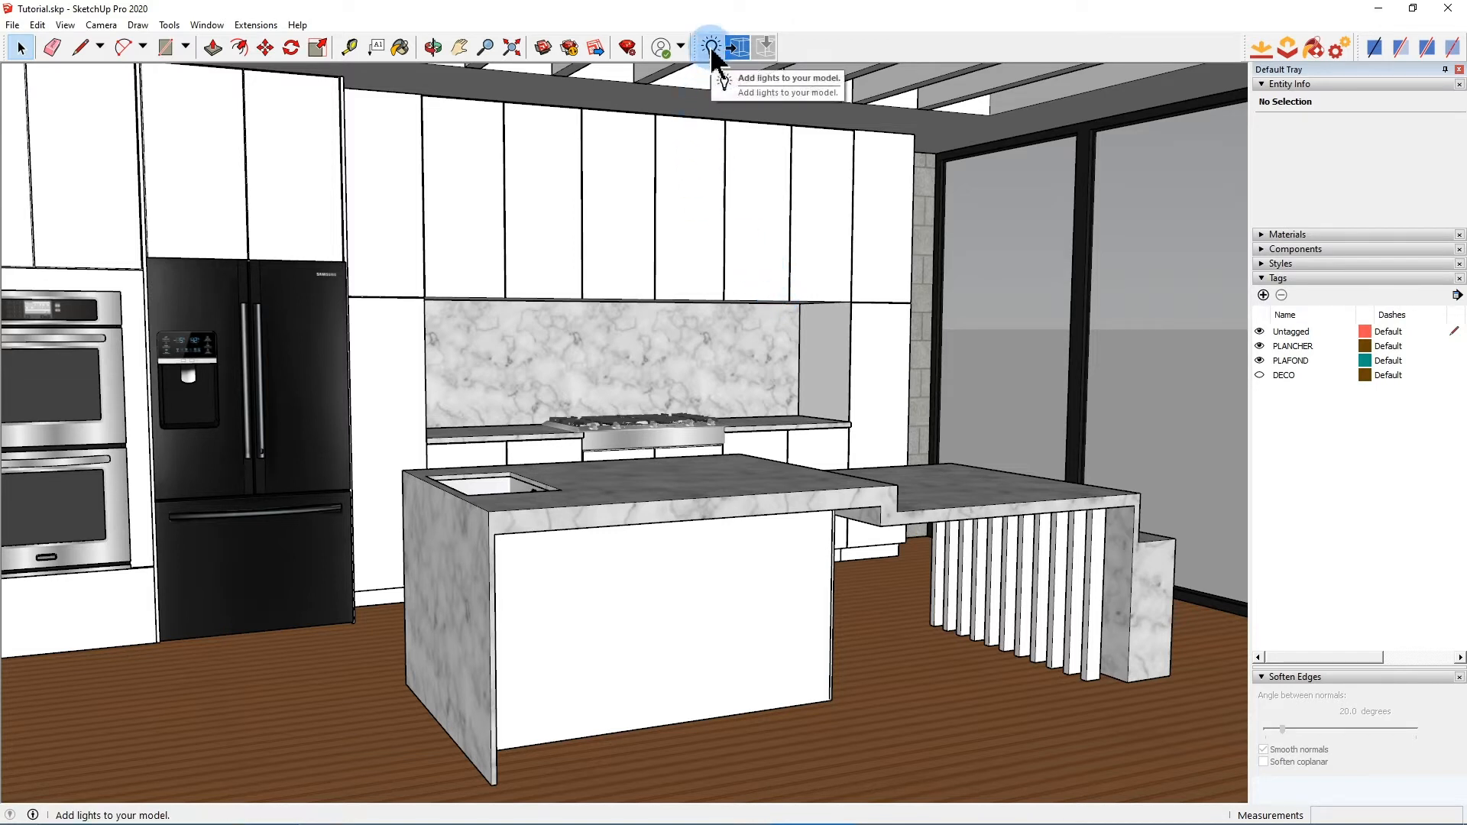
pyautogui.click(708, 48)
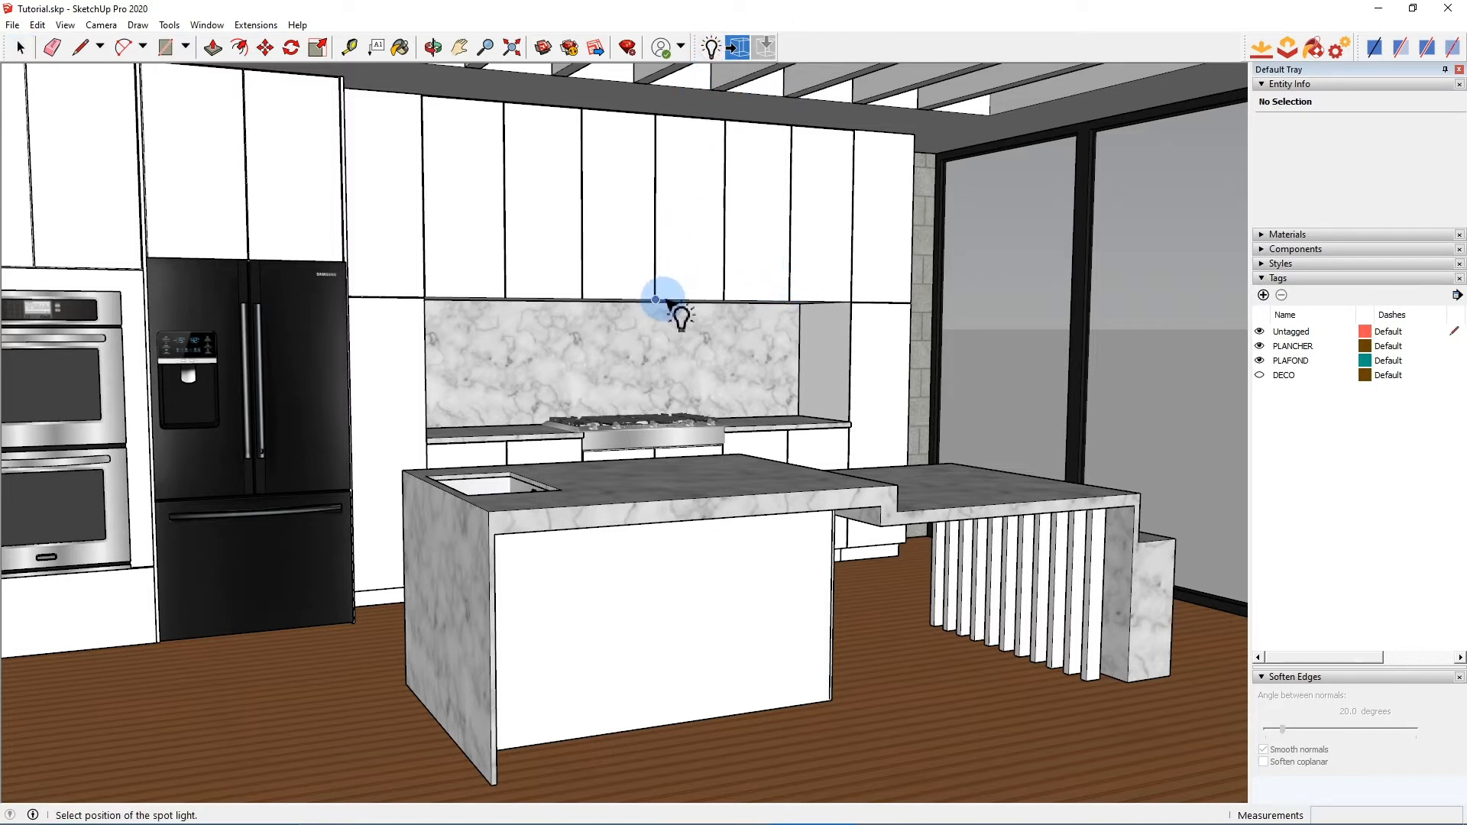
pyautogui.click(665, 304)
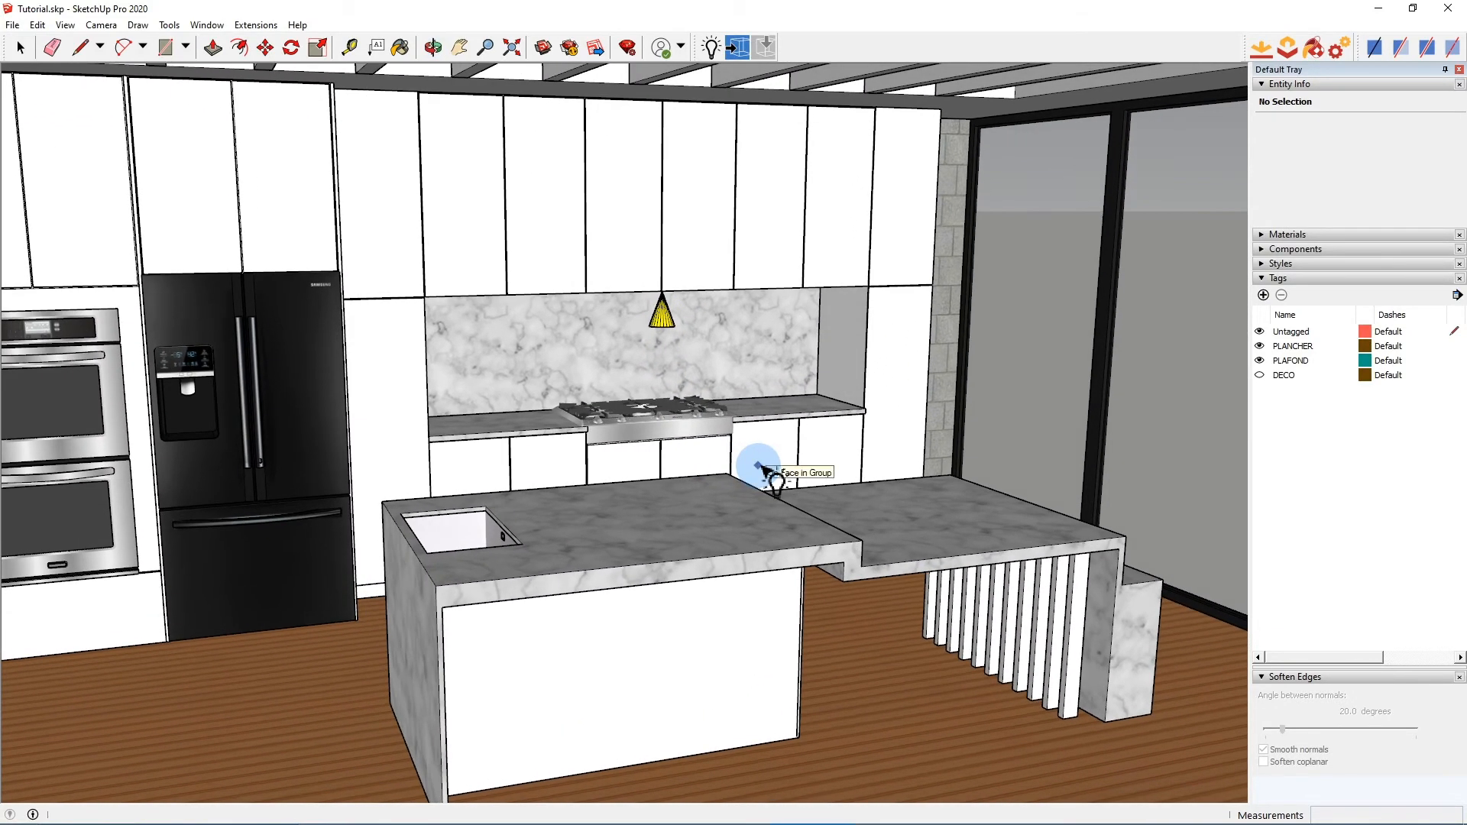
pyautogui.moveTo(688, 392)
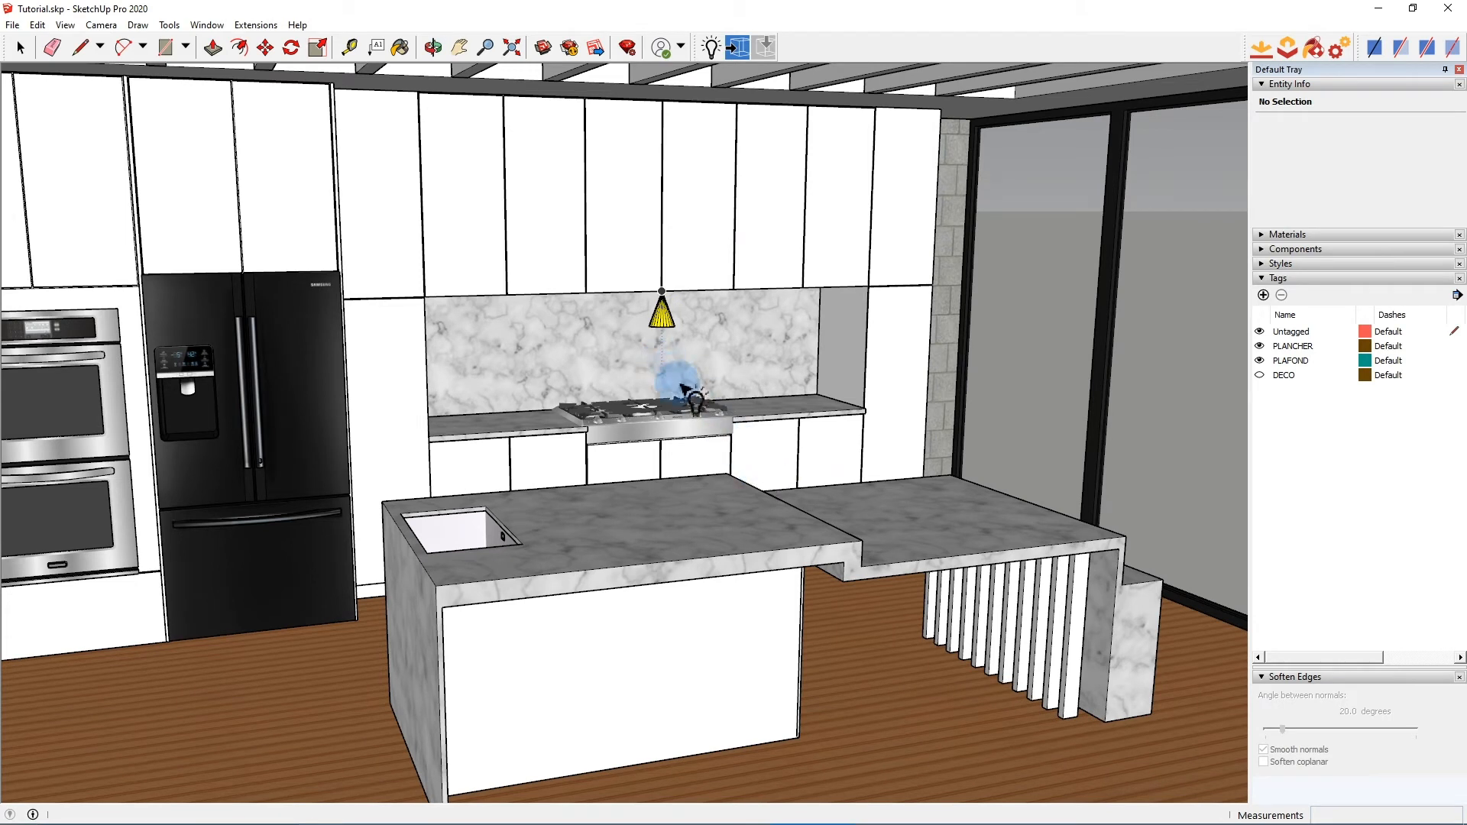
pyautogui.click(18, 47)
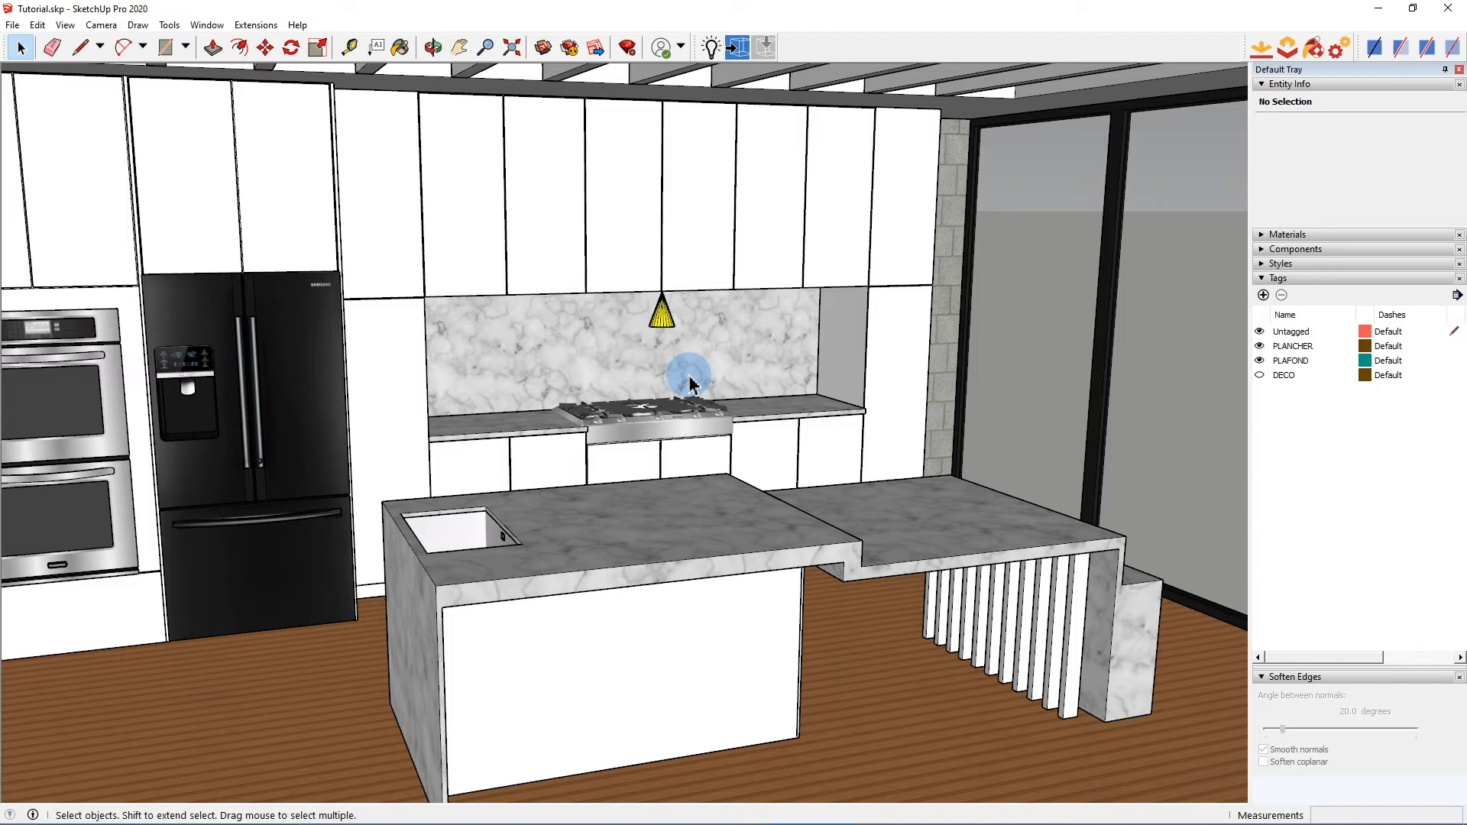
pyautogui.moveTo(738, 46)
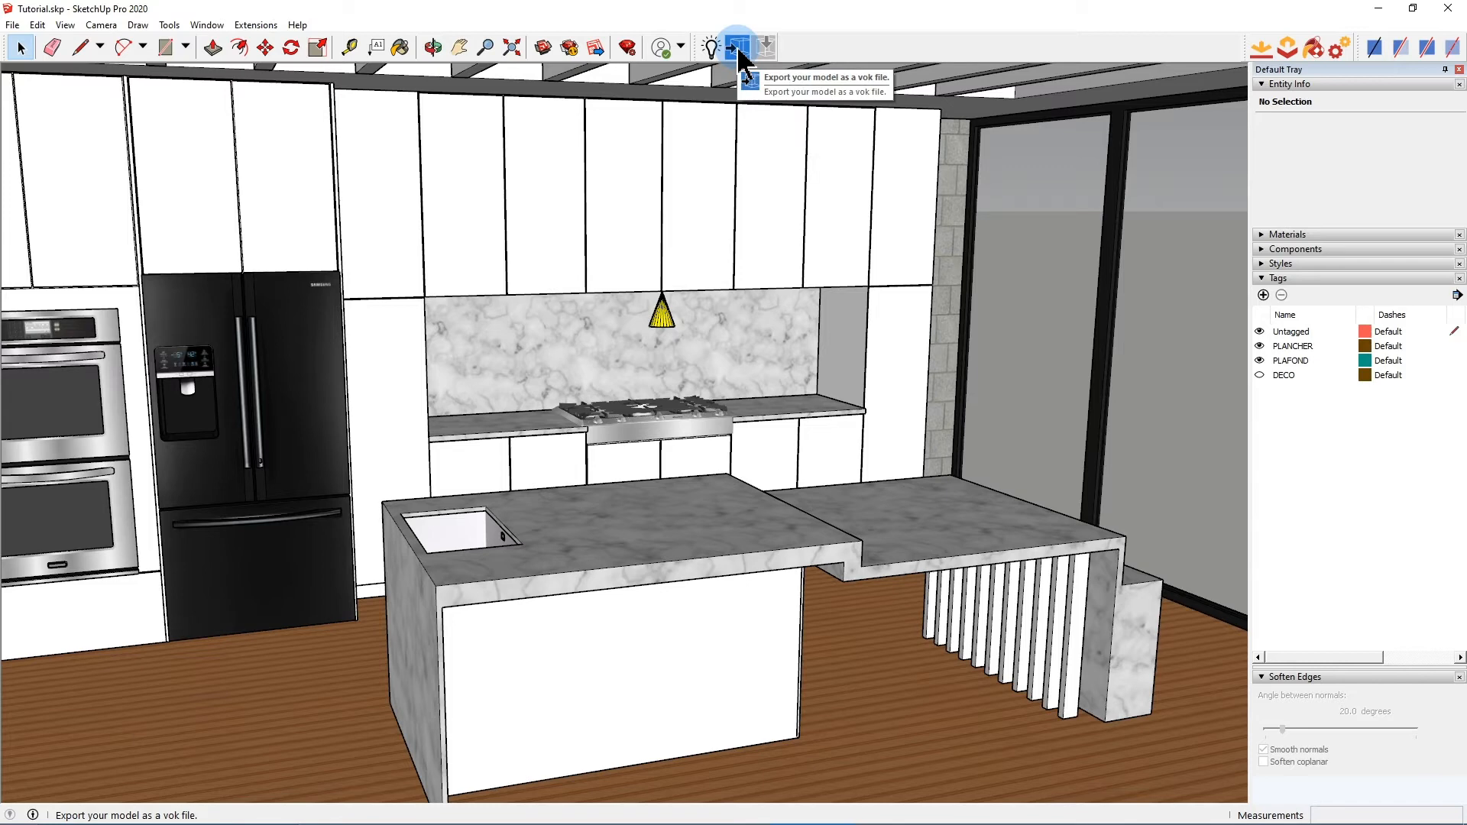
# Export the model as Tutorial.vok into Desktop > Files and dismiss the renamed-instances notice.
pyautogui.click(735, 48)
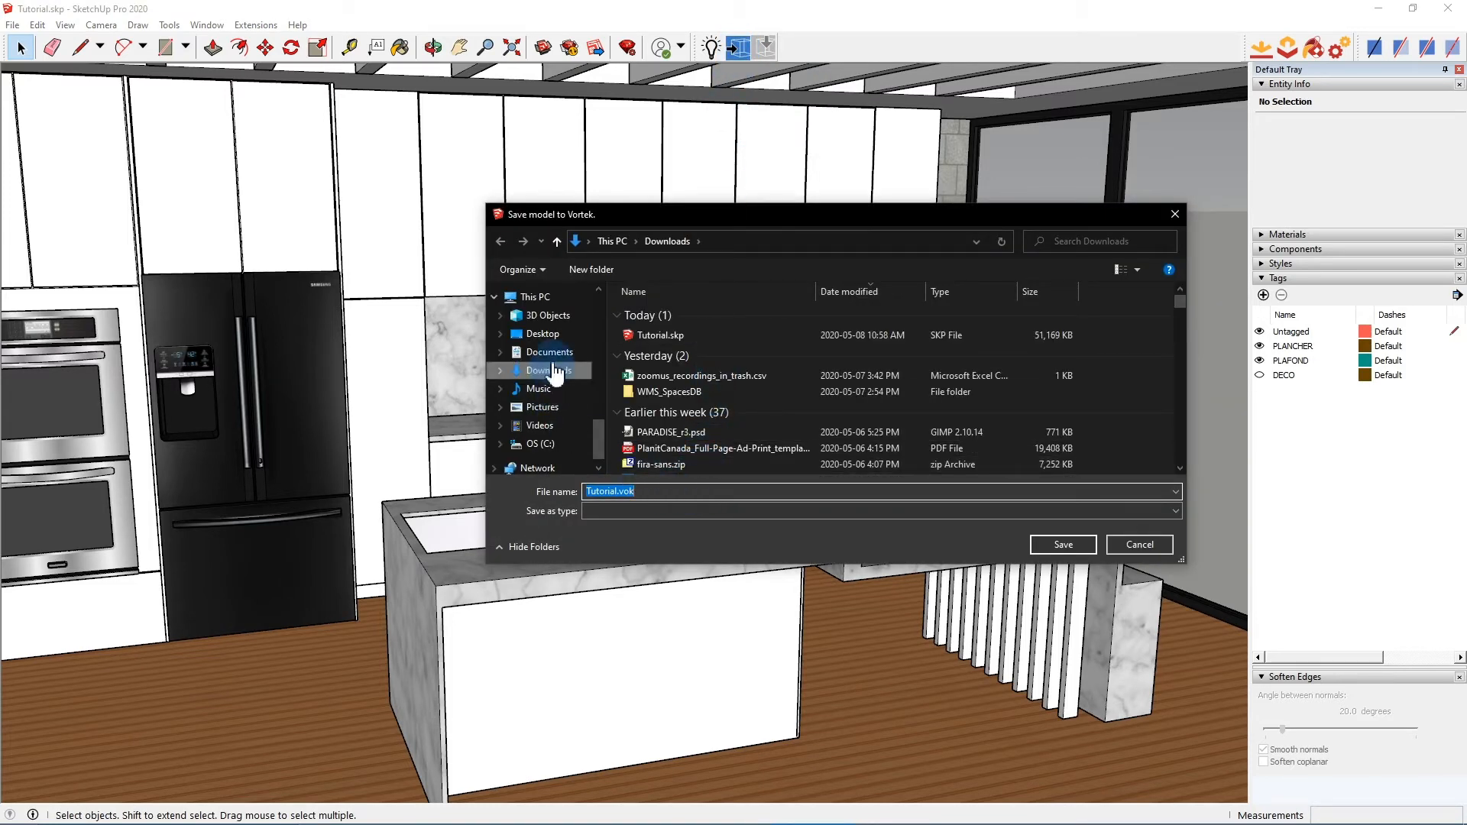
pyautogui.click(541, 335)
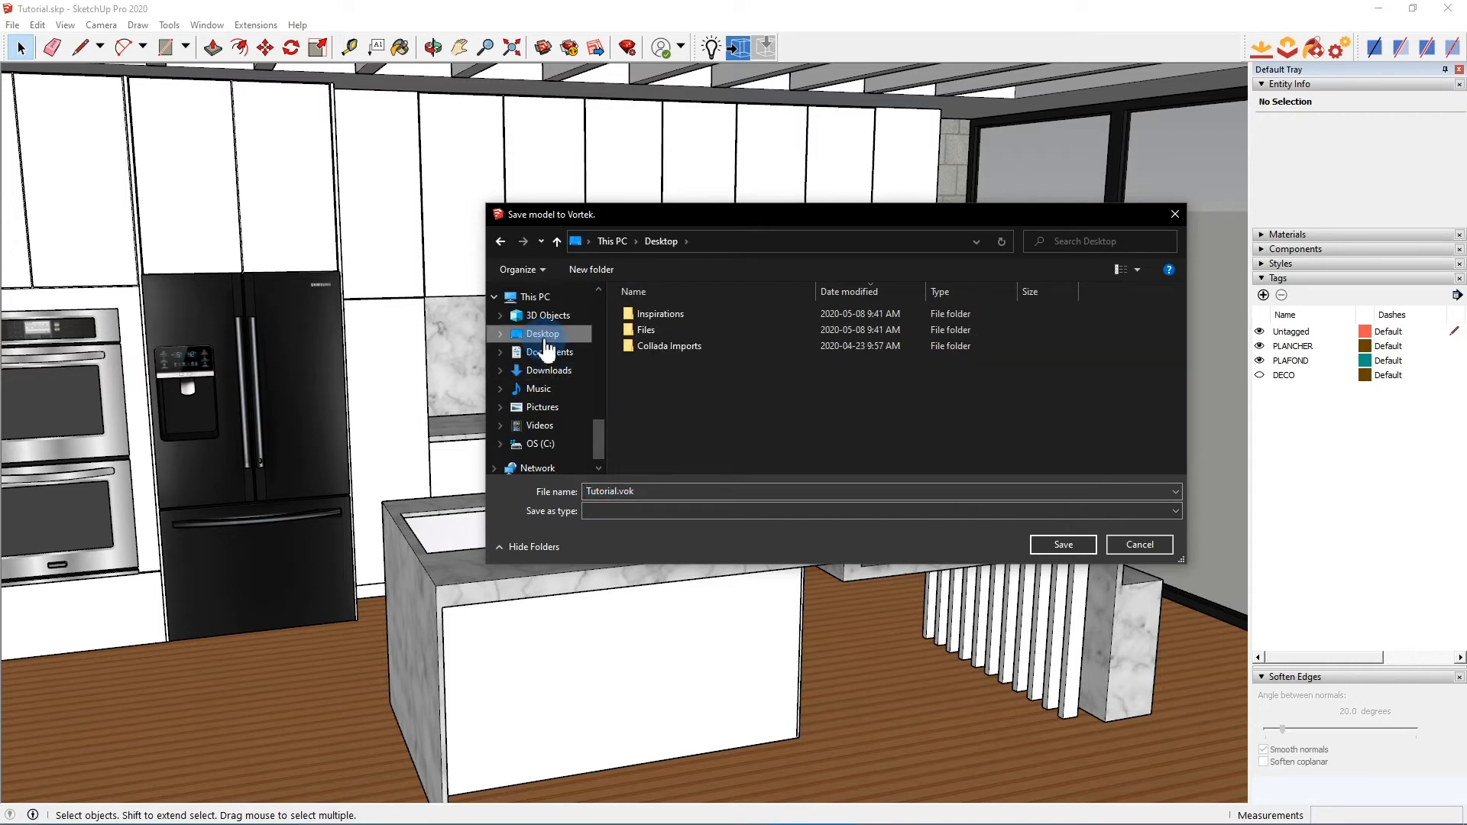
pyautogui.click(670, 330)
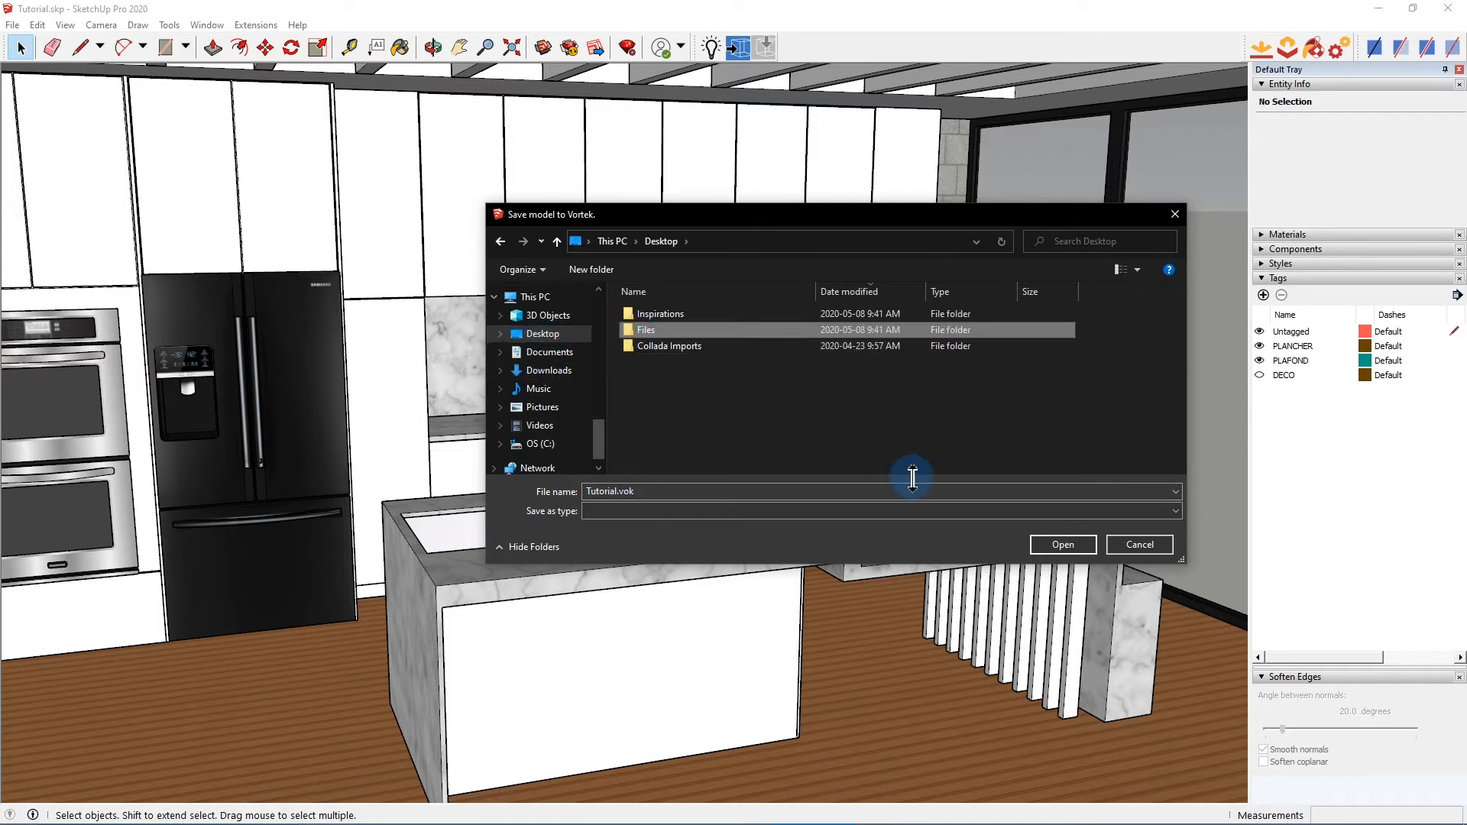
pyautogui.doubleClick(645, 330)
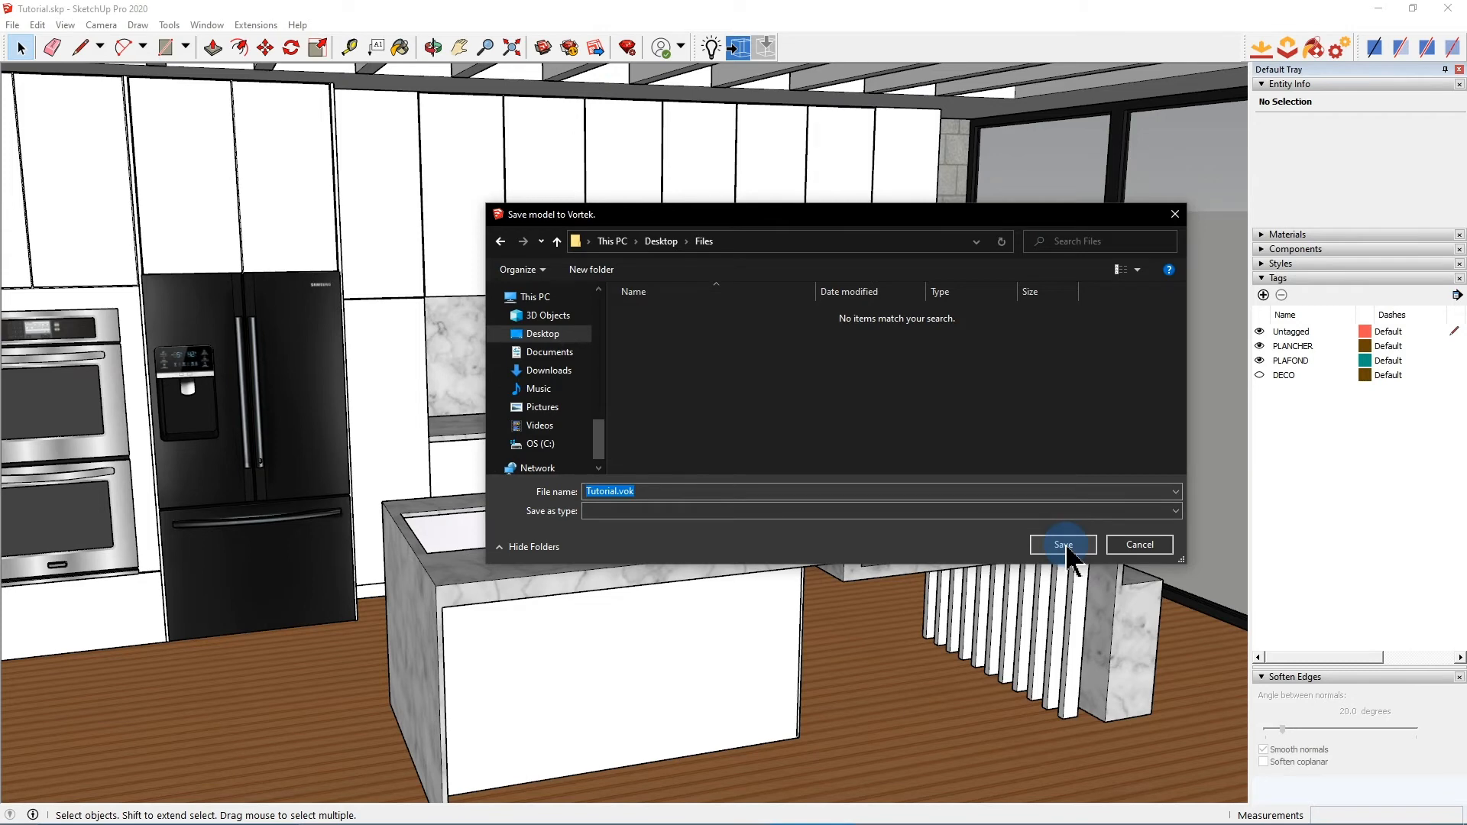
pyautogui.click(1062, 545)
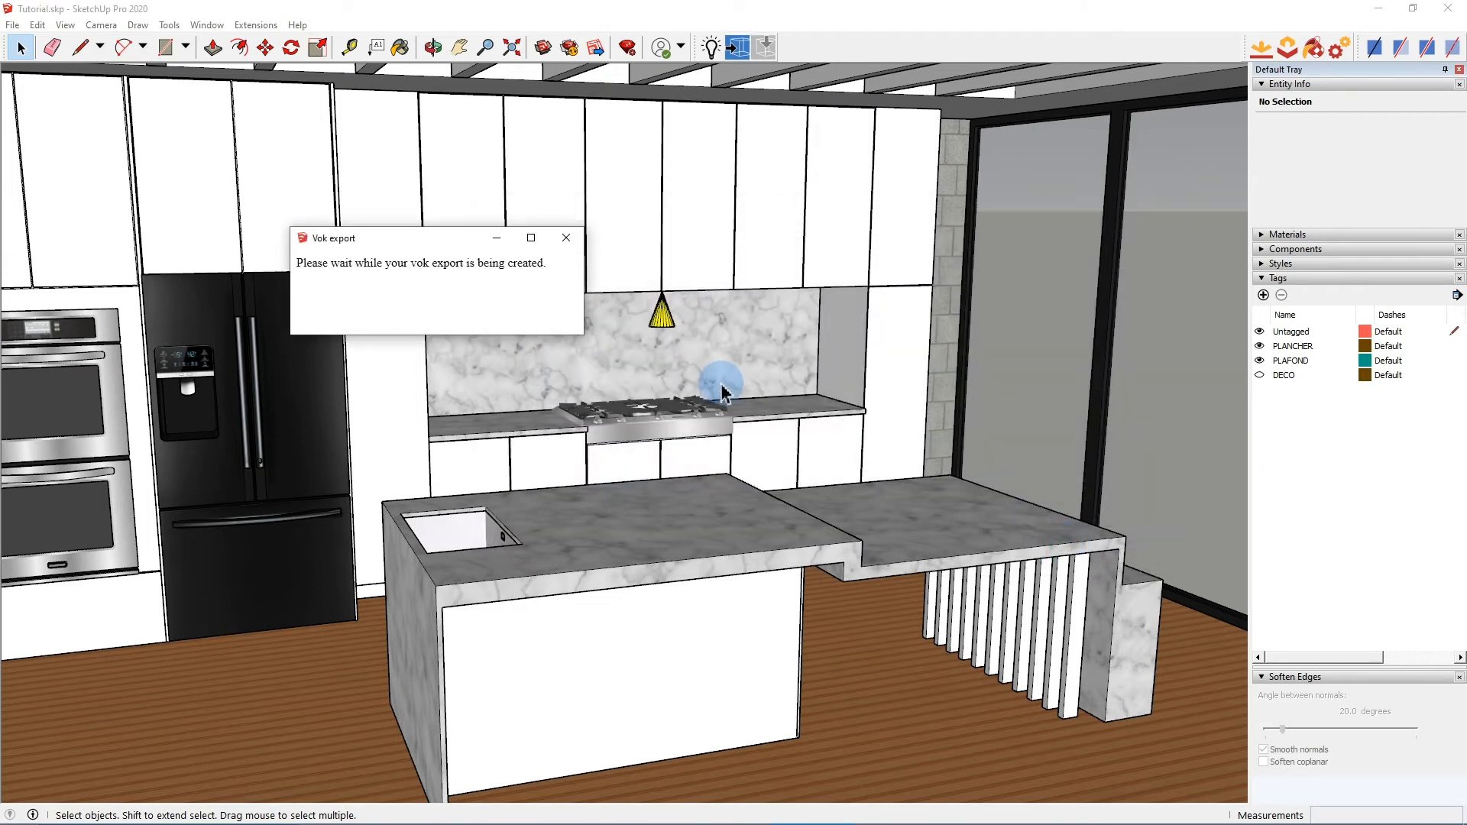
pyautogui.moveTo(730, 397)
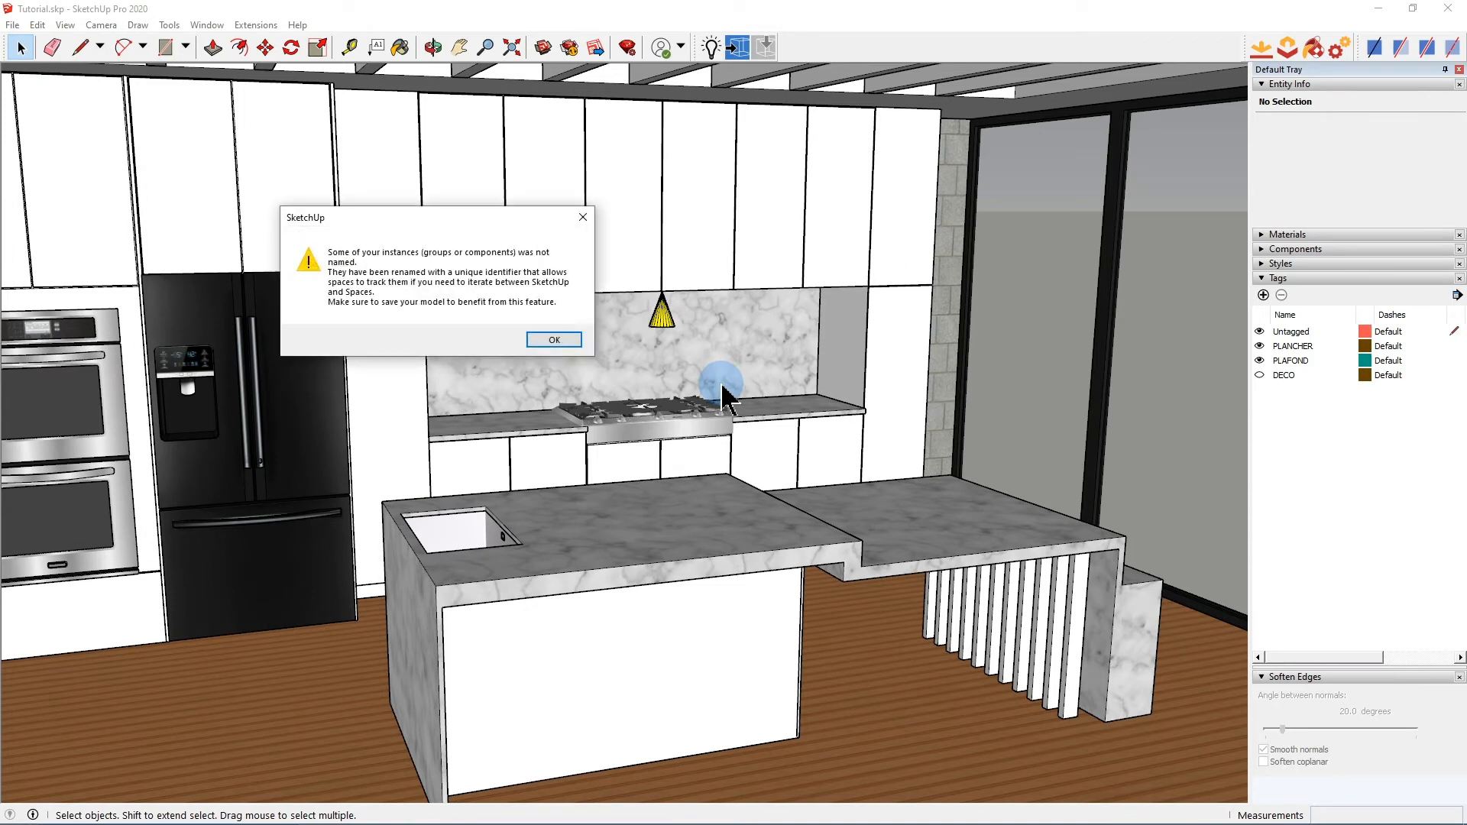
pyautogui.click(553, 340)
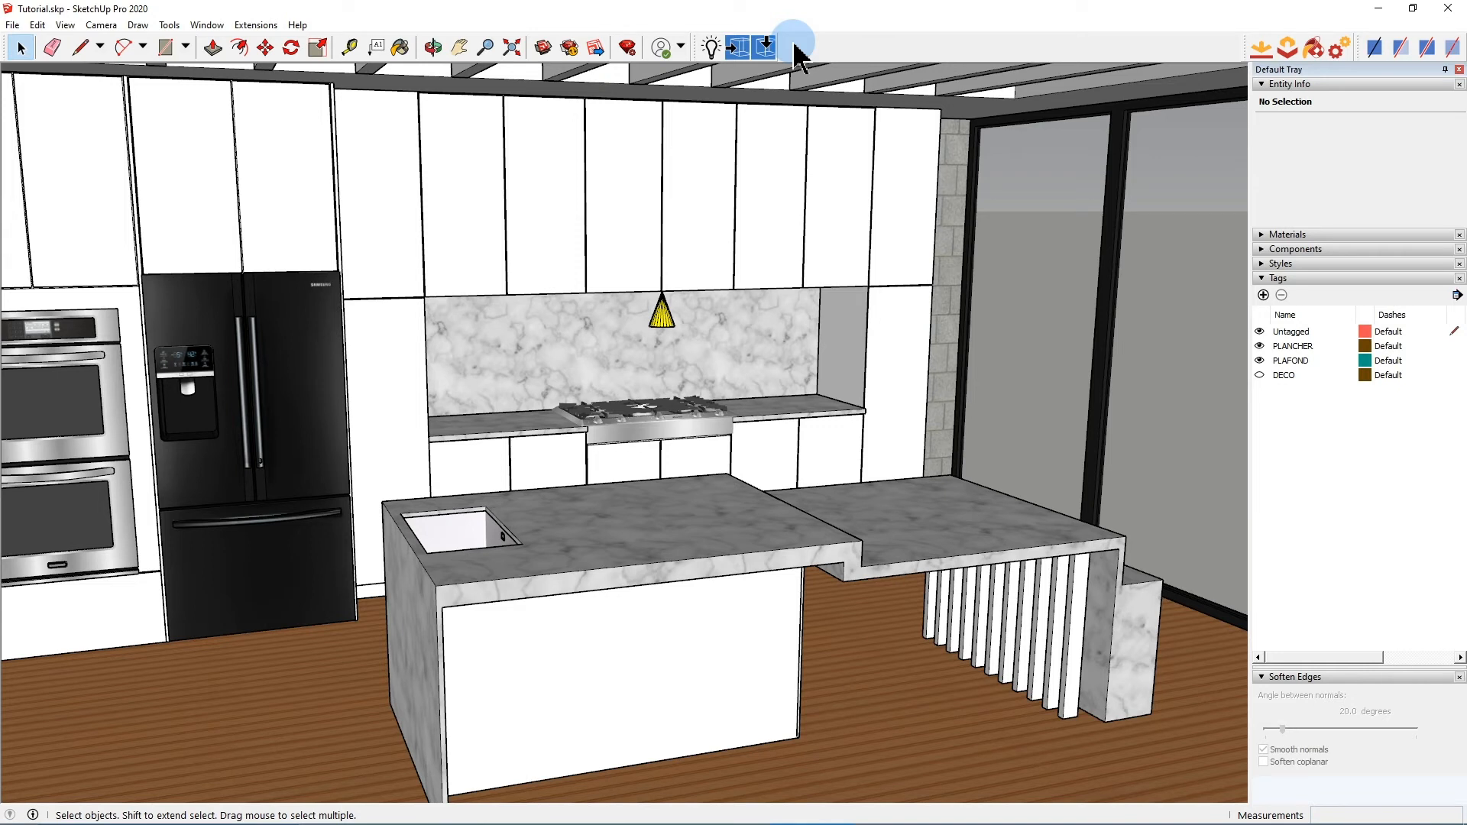
# In VORTEK Spaces, import Tutorial.vok from Desktop > Files as a new project named Tutorial.
pyautogui.click(847, 440)
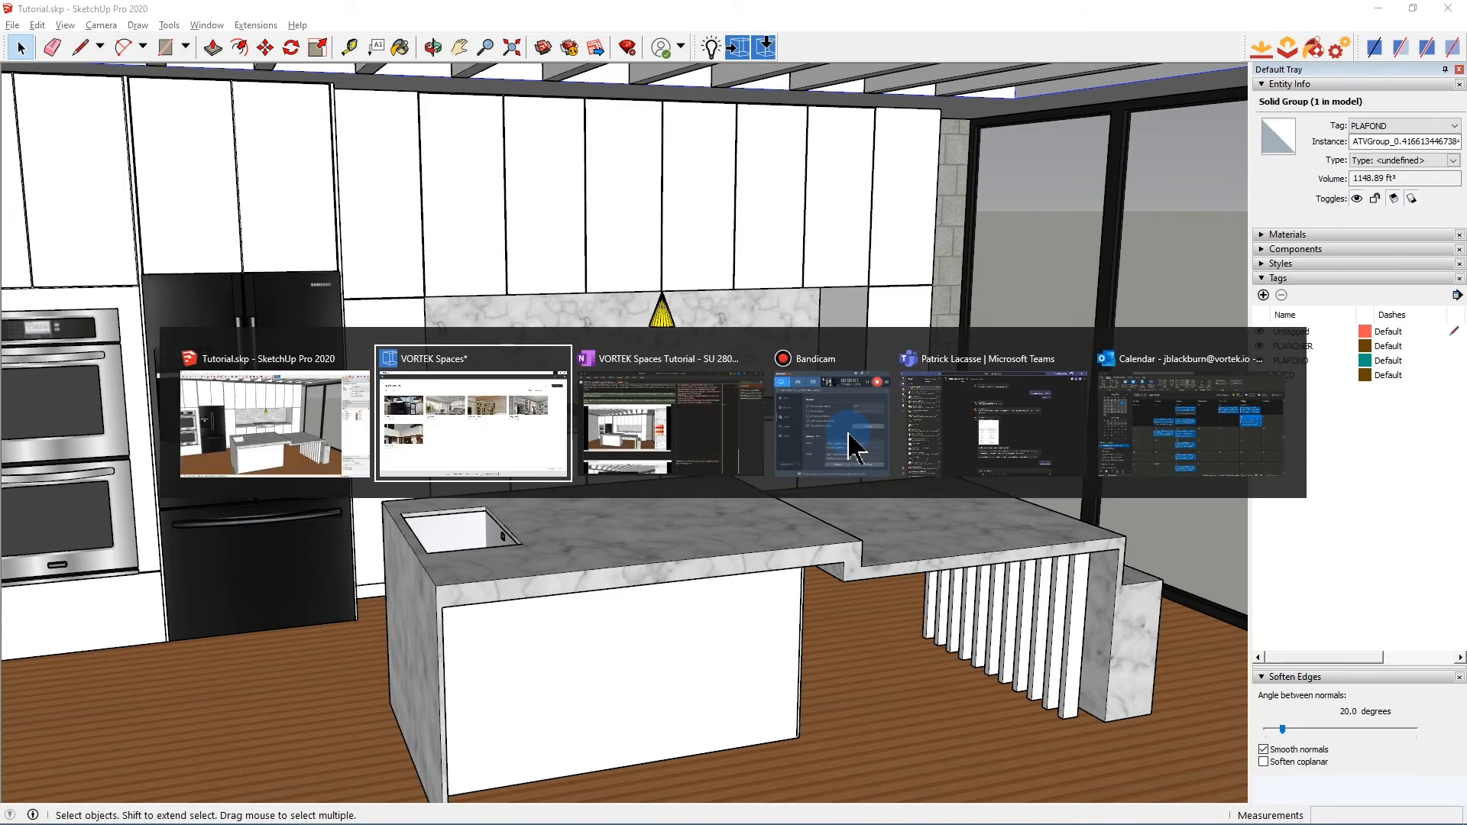
pyautogui.click(473, 415)
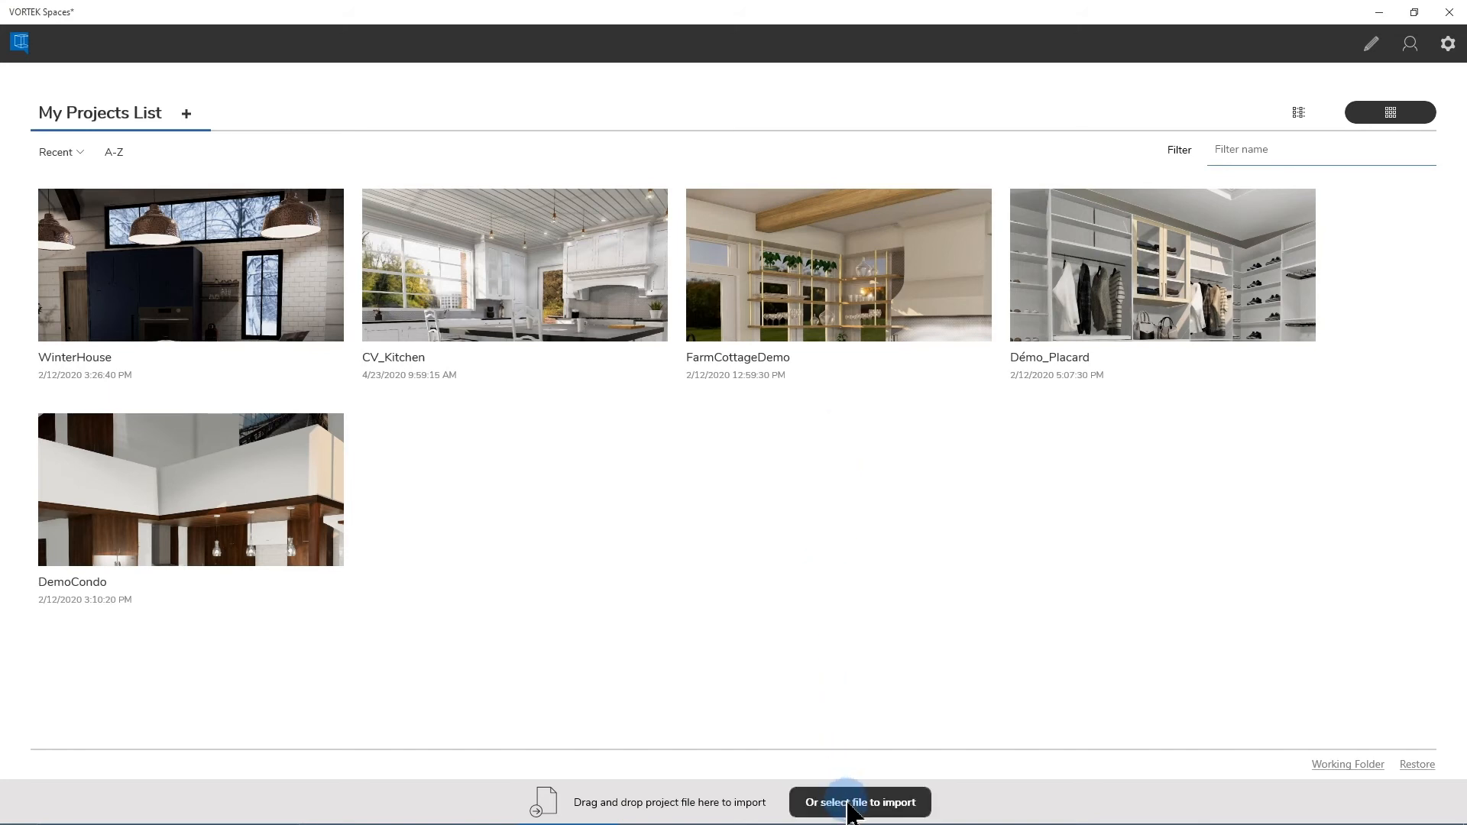
pyautogui.click(858, 803)
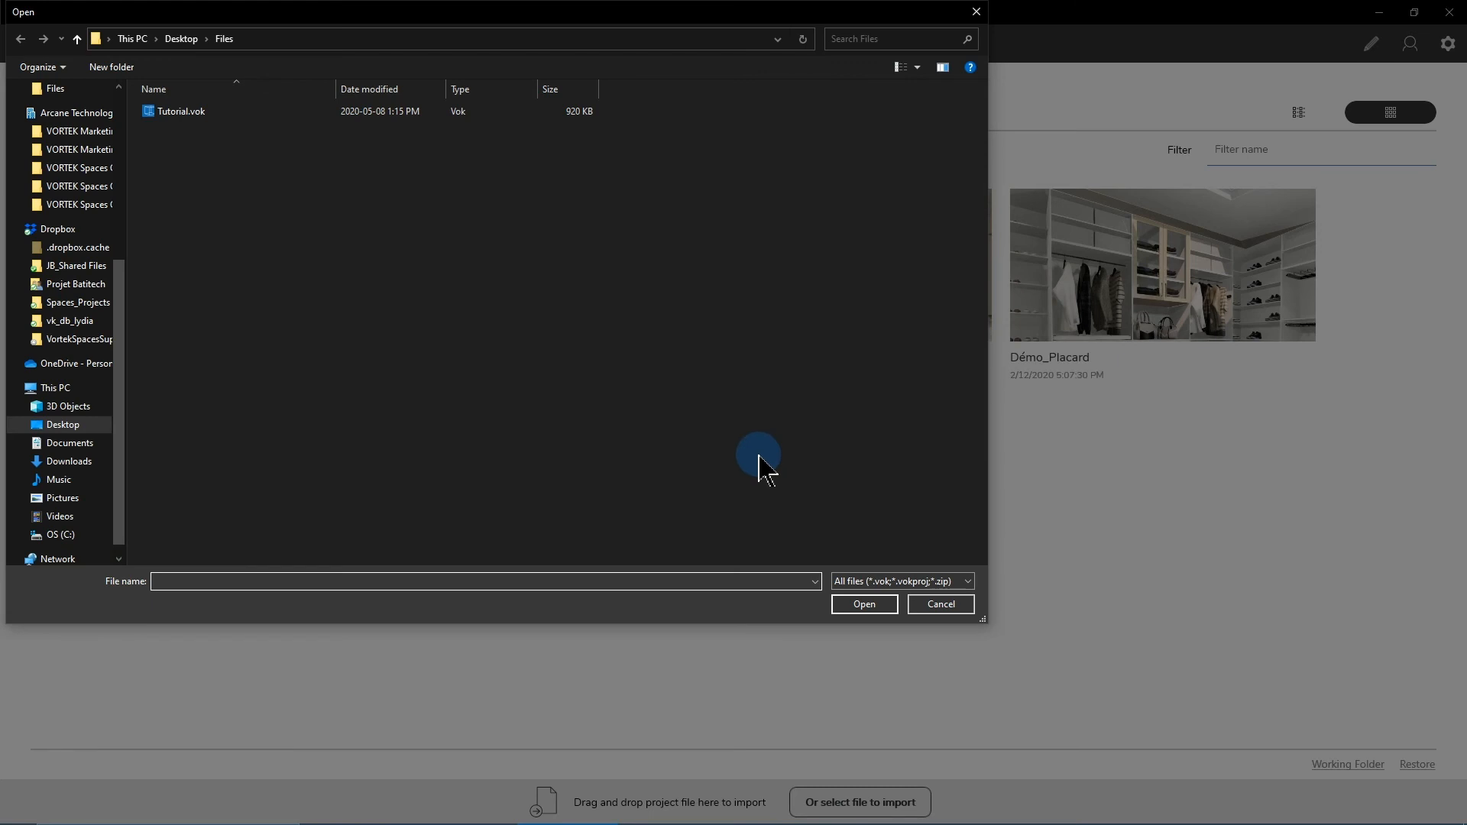
pyautogui.click(180, 110)
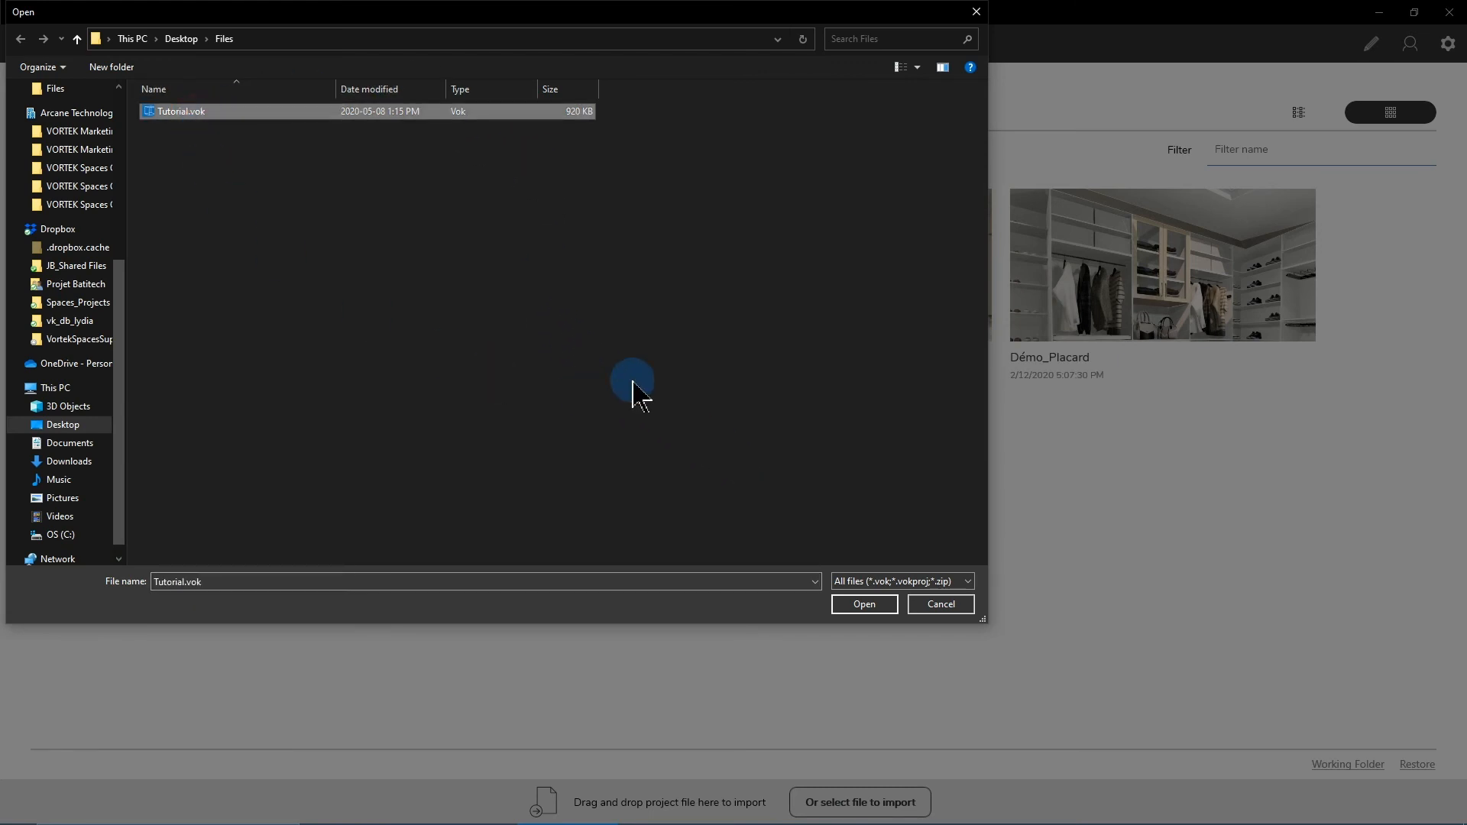
pyautogui.click(862, 603)
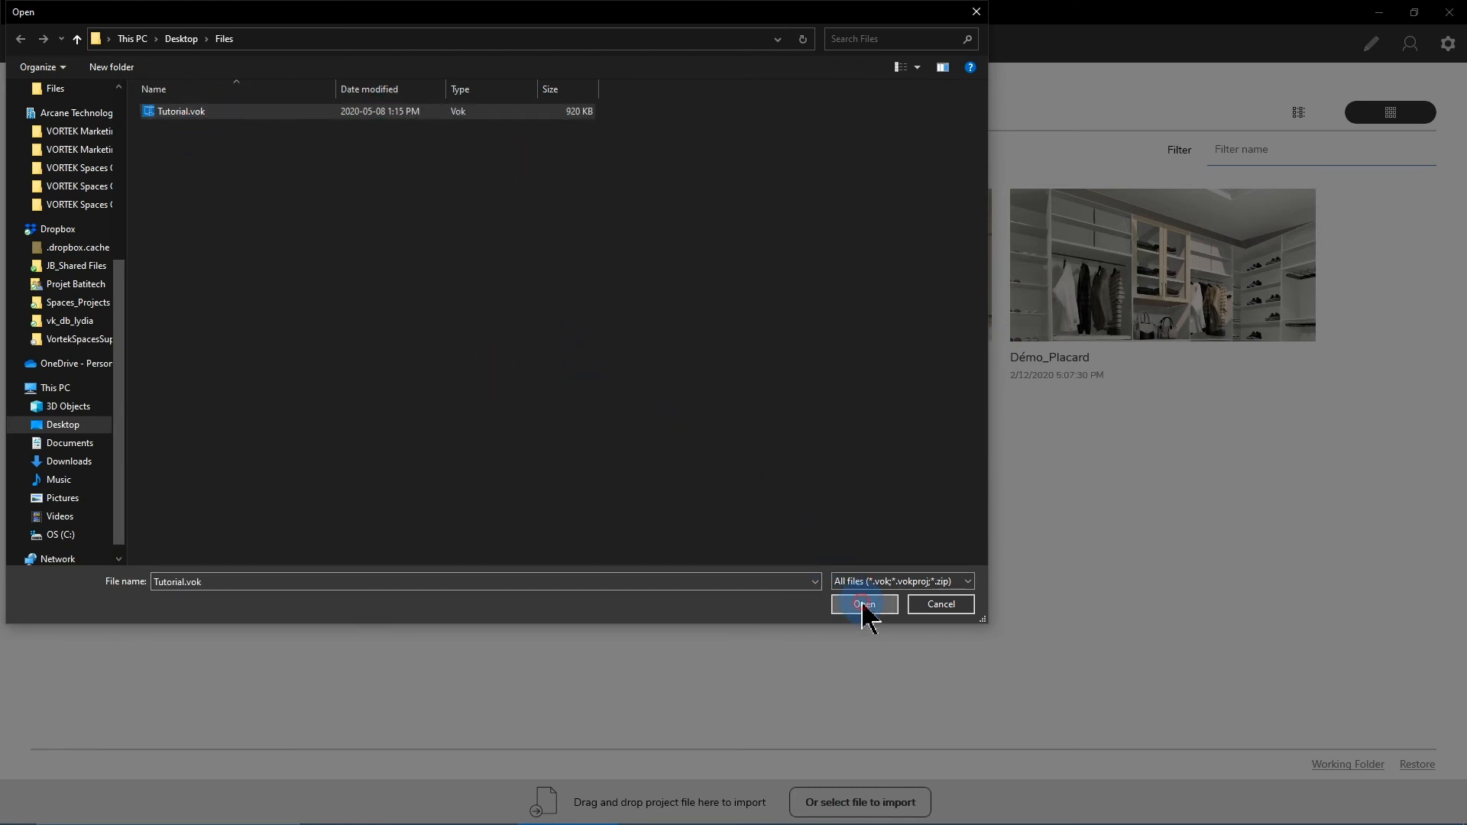
pyautogui.click(860, 603)
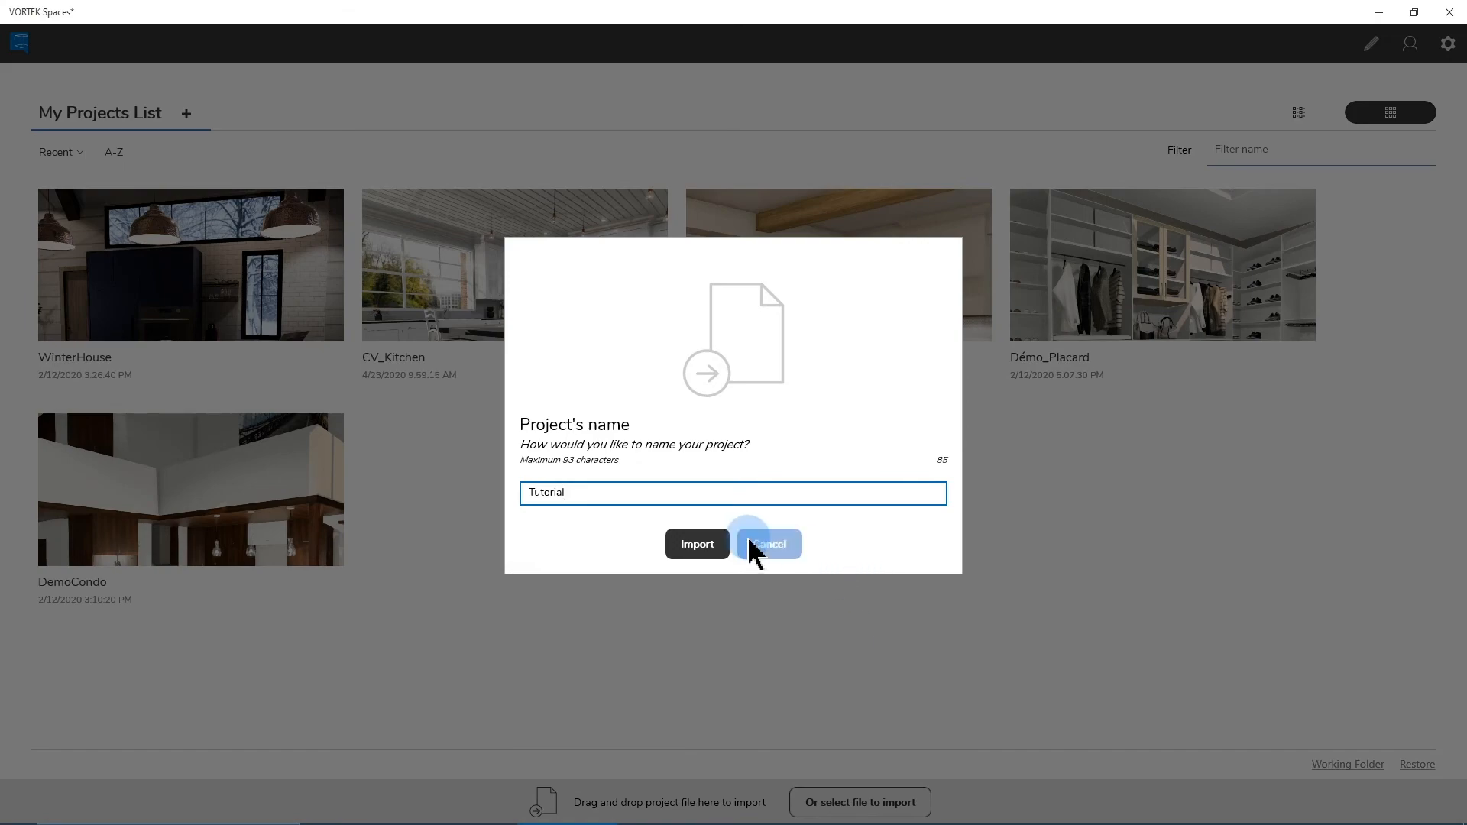
pyautogui.click(697, 544)
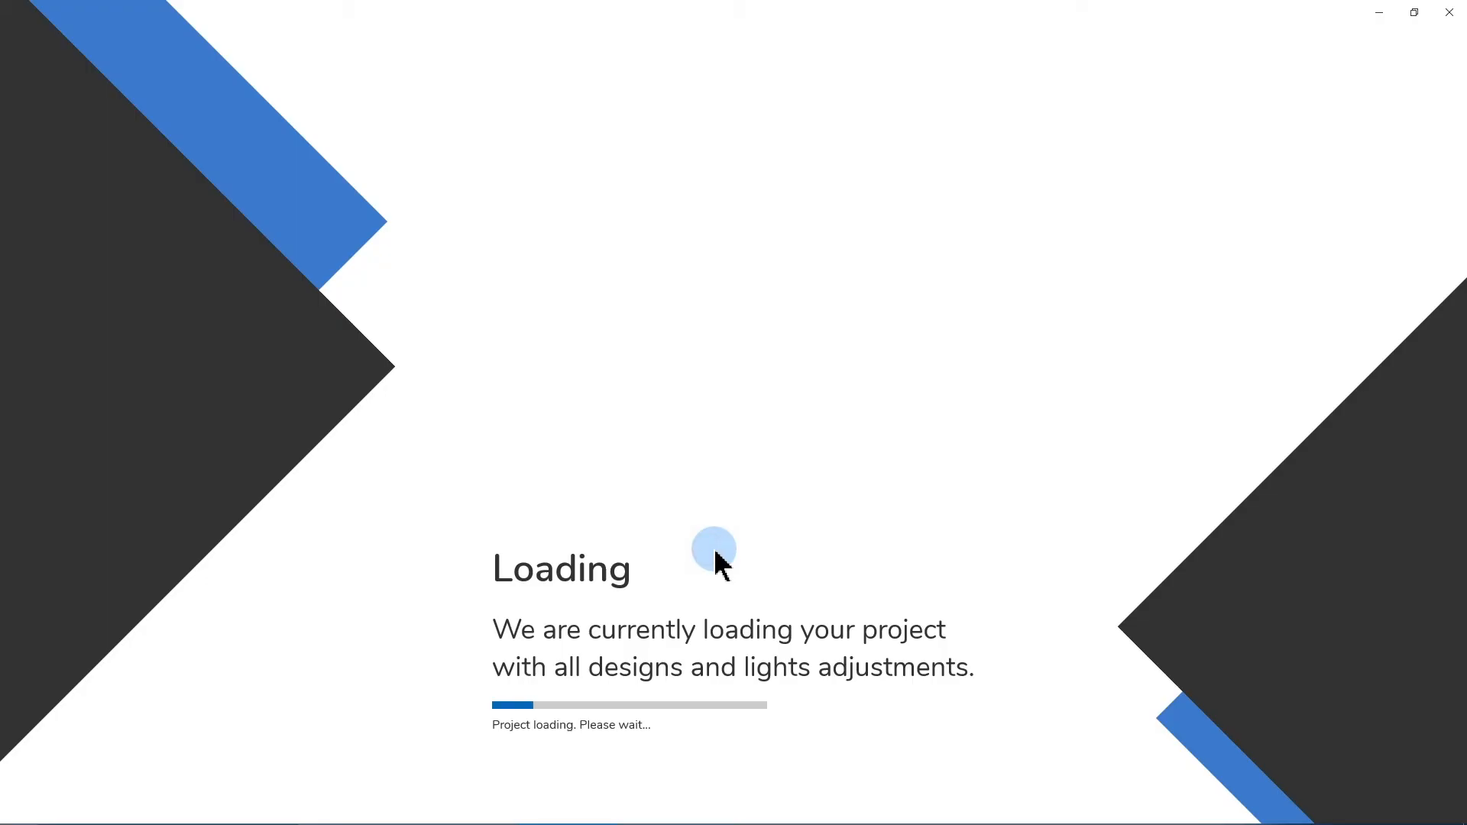